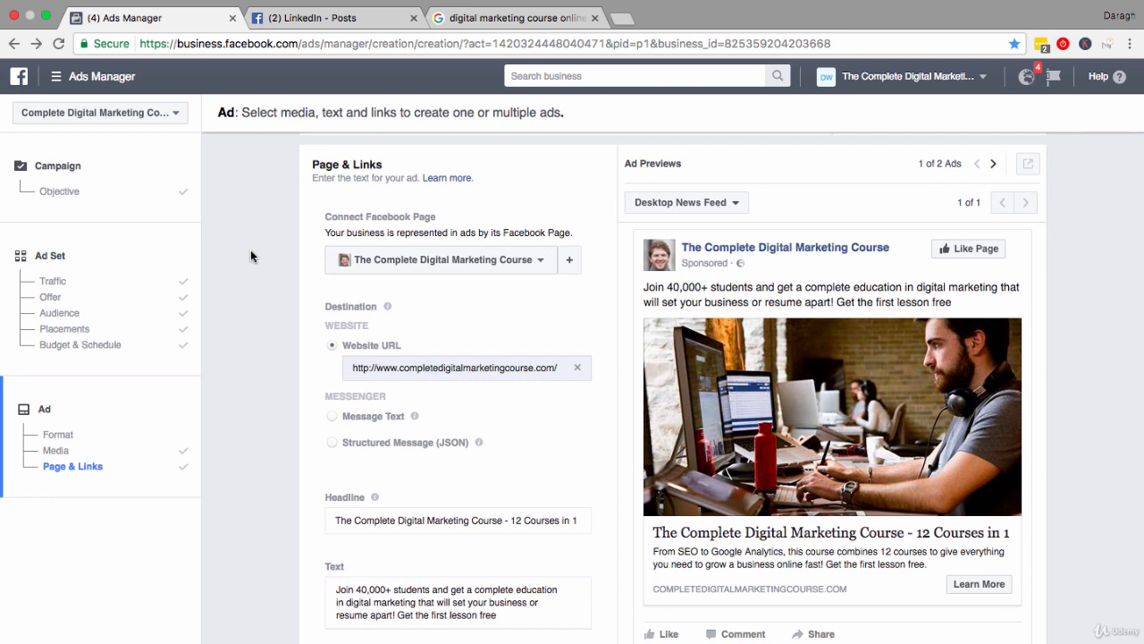
pyautogui.moveTo(518, 218)
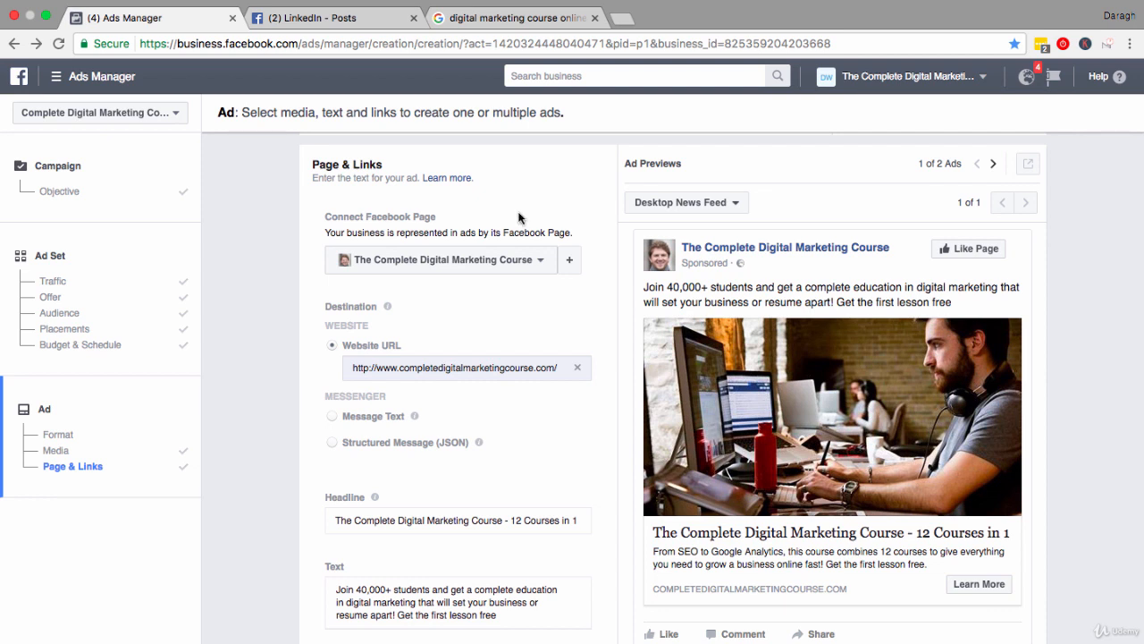
pyautogui.moveTo(699, 171)
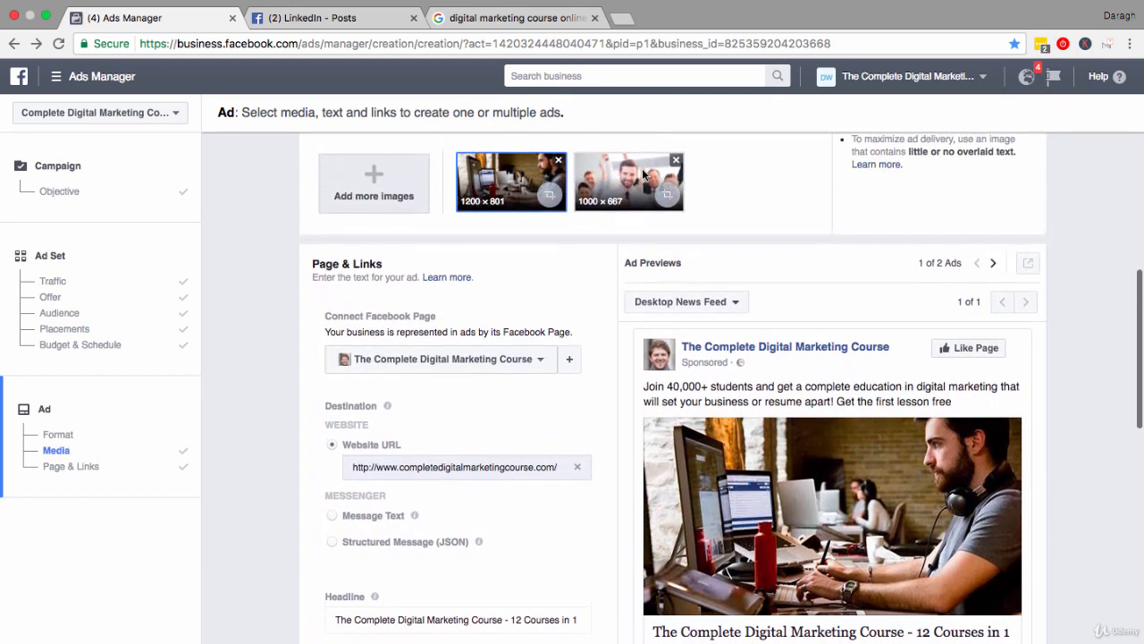
# Preview the second ad with the group photo, then return to the first ad's preview
pyautogui.scroll(-3)
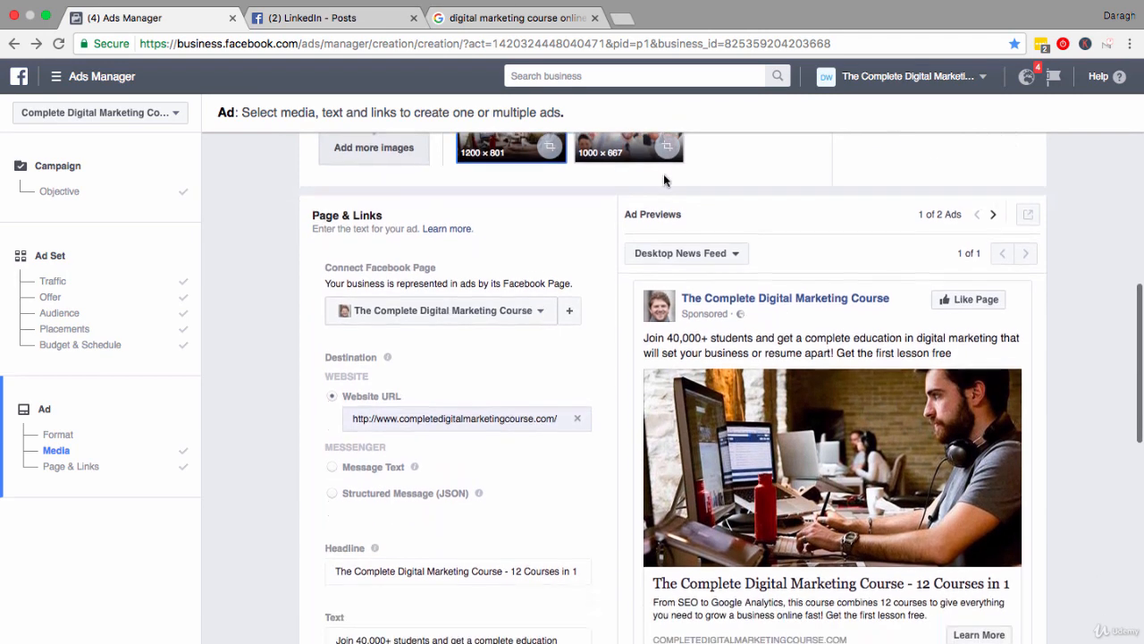
pyautogui.scroll(-3)
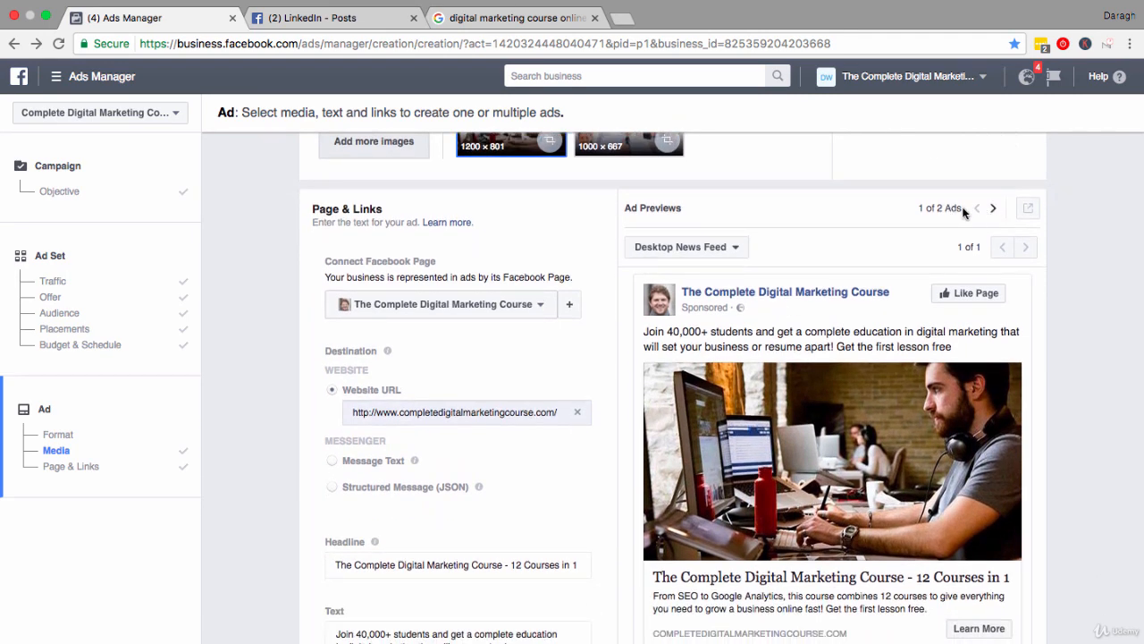
pyautogui.click(998, 208)
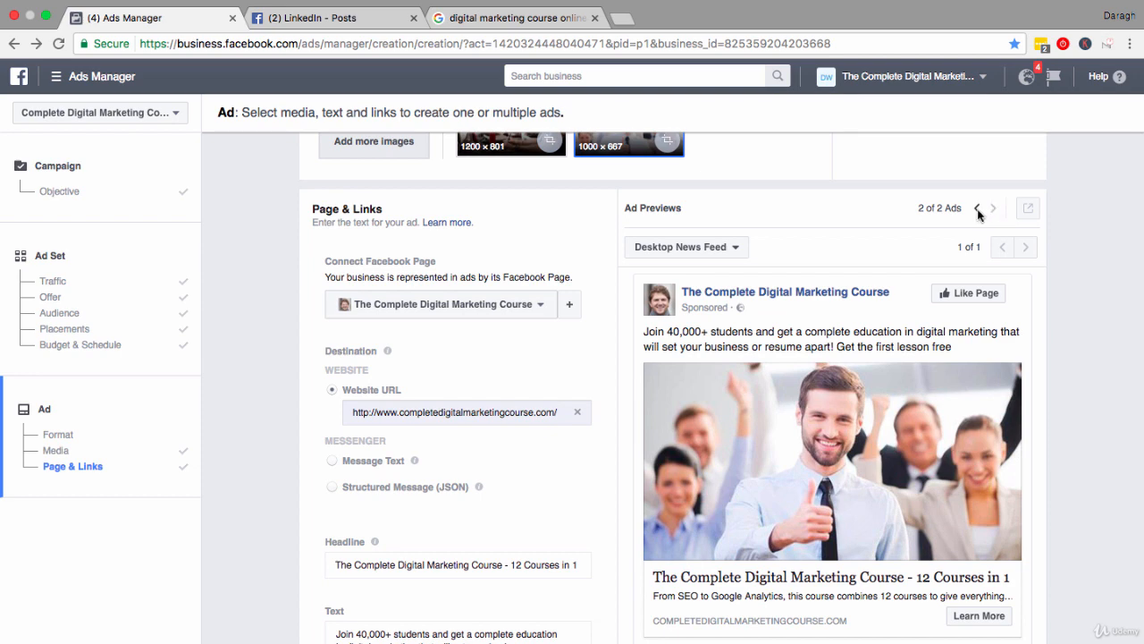
pyautogui.click(979, 207)
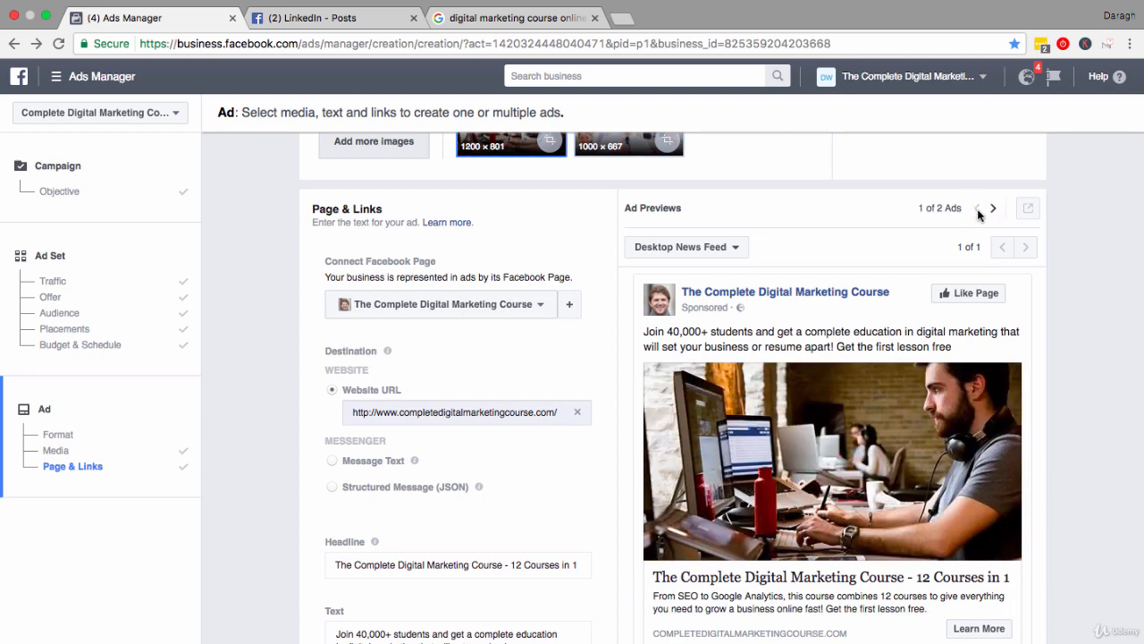
pyautogui.scroll(-3)
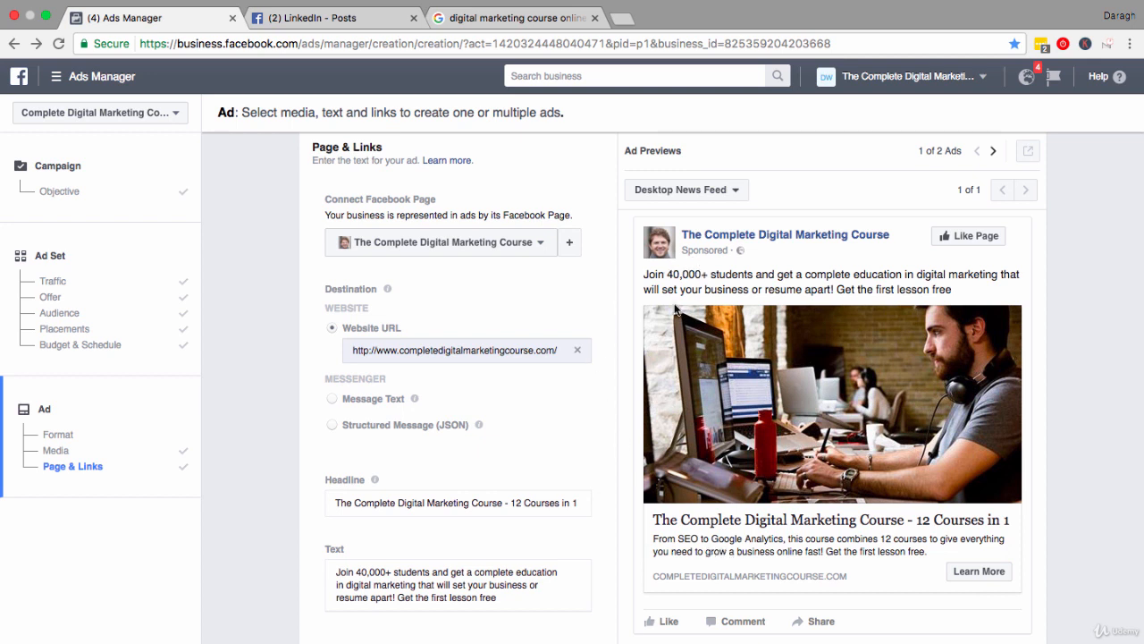
pyautogui.moveTo(621, 479)
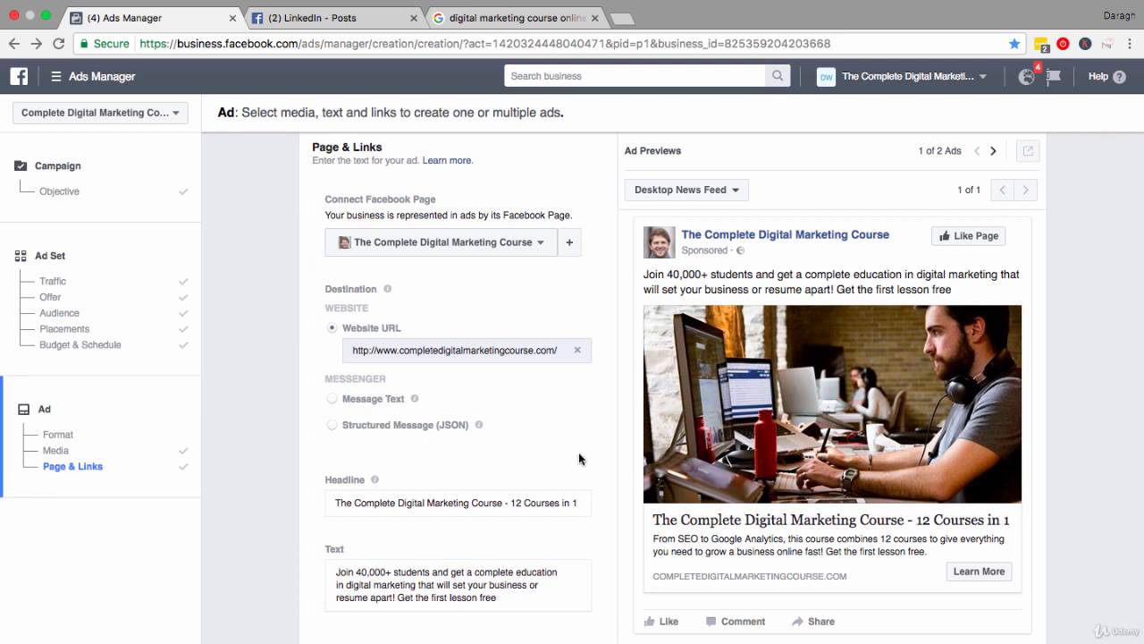
pyautogui.moveTo(519, 361)
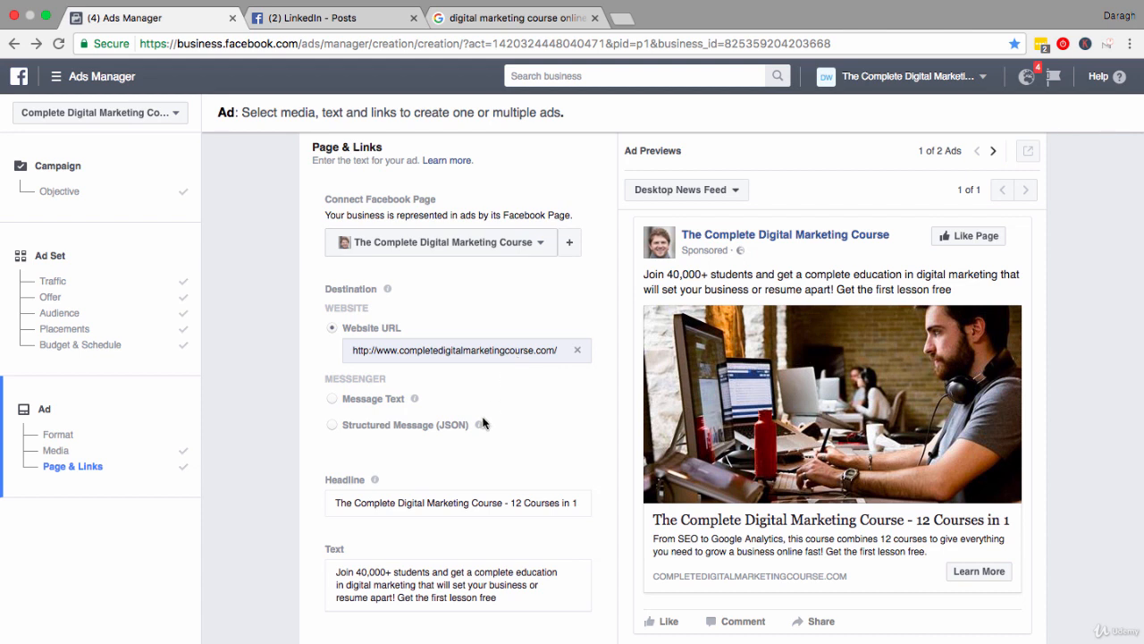
# Review the ad headline and main text, including the 'Join 40,000+ students' phrase
pyautogui.click(447, 502)
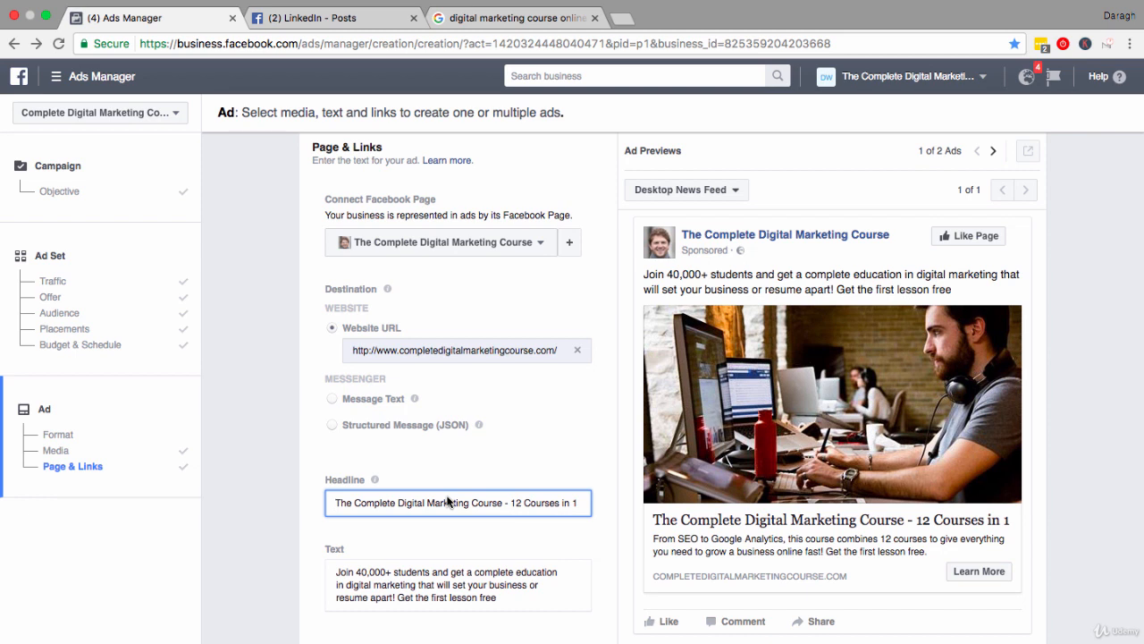
pyautogui.moveTo(658, 519)
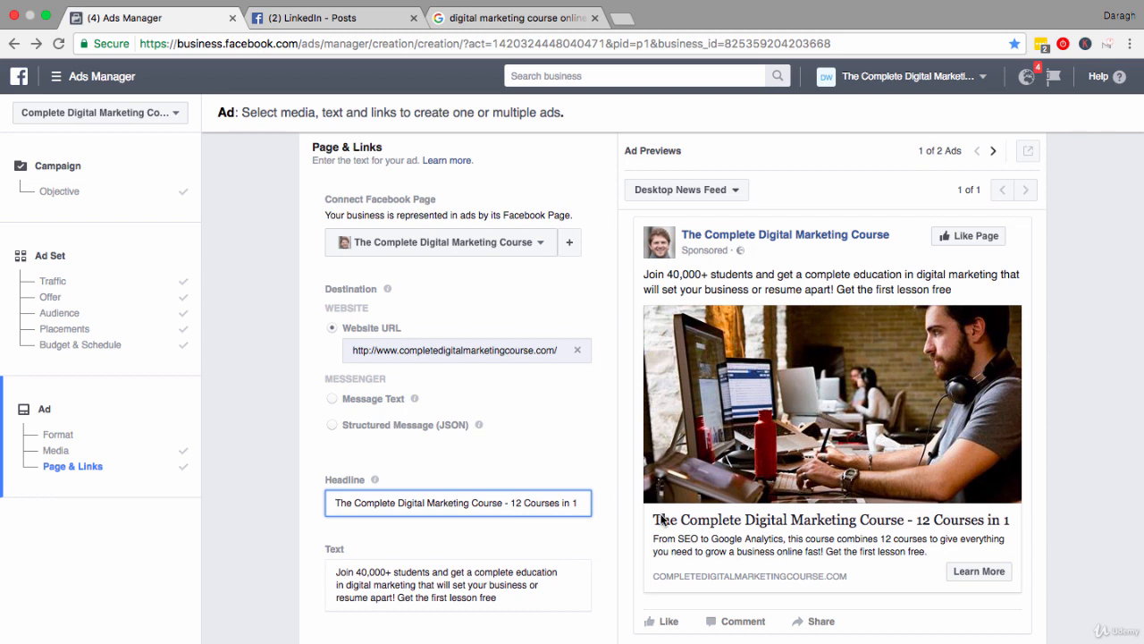
pyautogui.moveTo(978, 532)
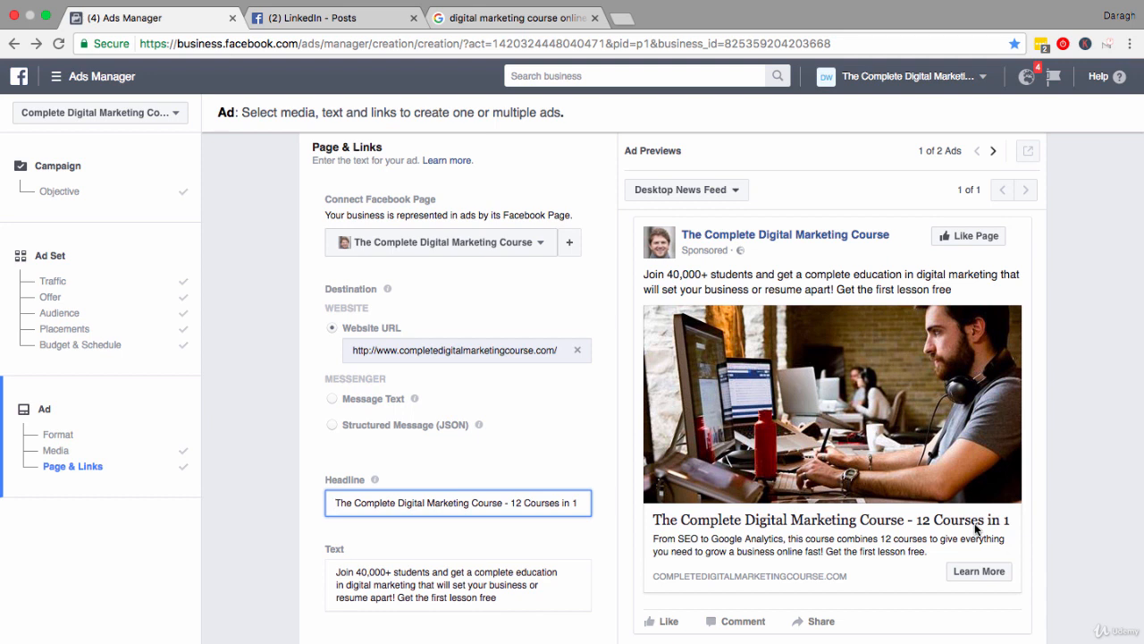
pyautogui.moveTo(762, 526)
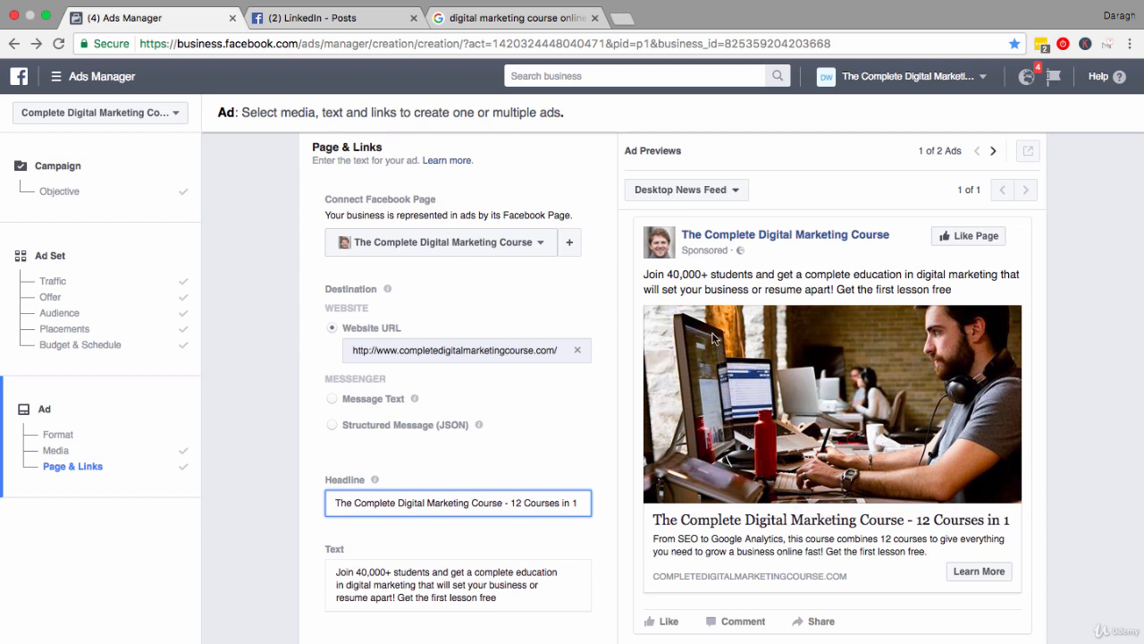
pyautogui.moveTo(803, 433)
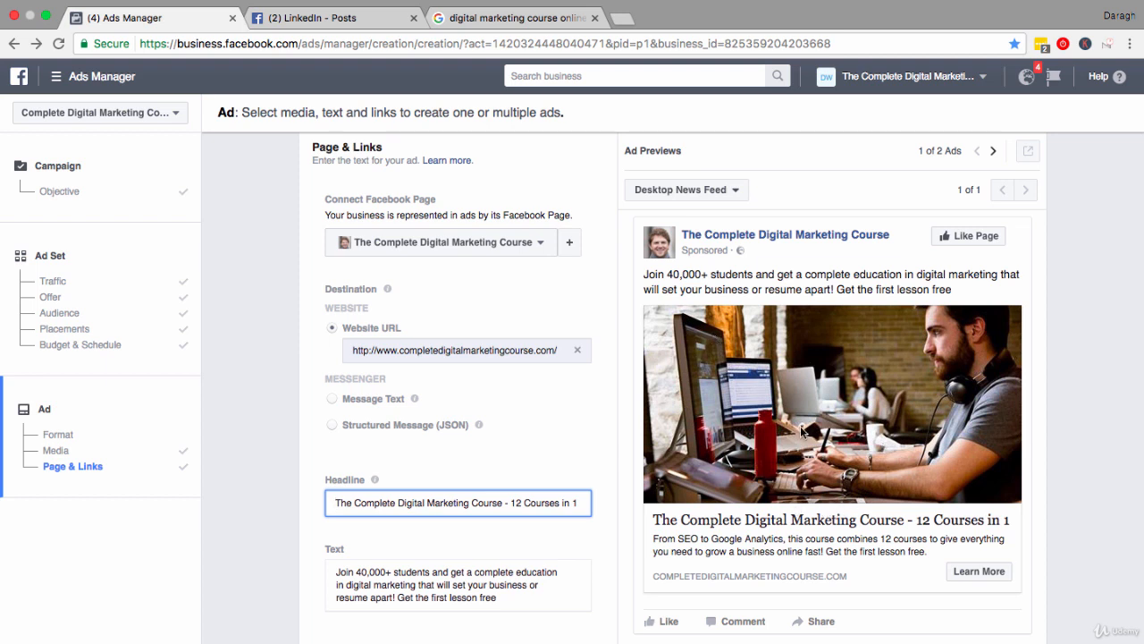
pyautogui.moveTo(789, 525)
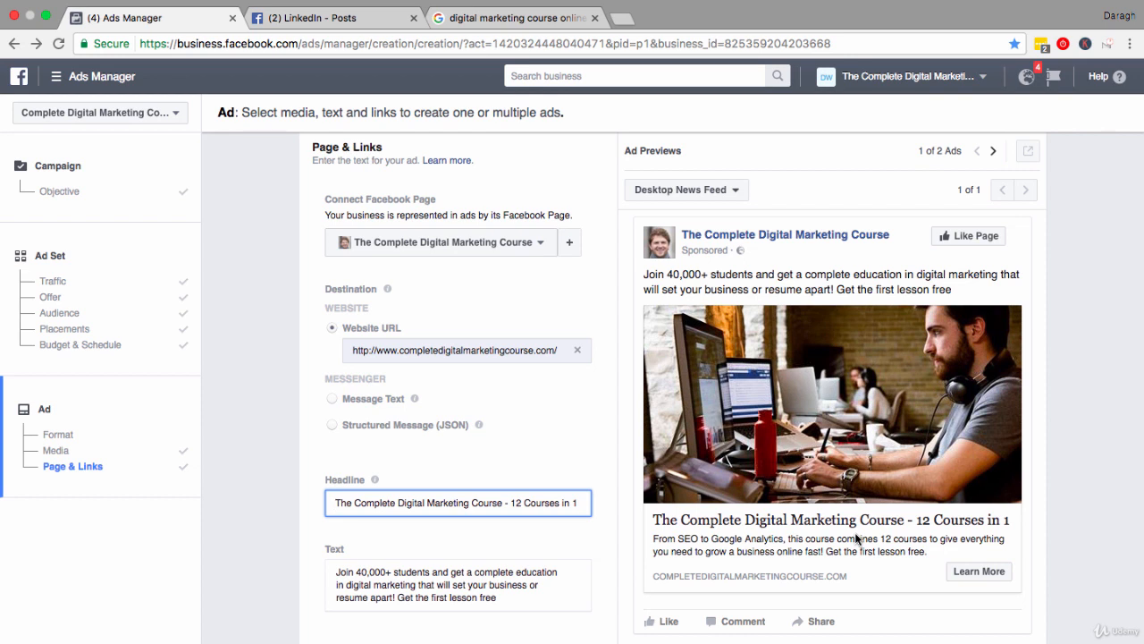
pyautogui.moveTo(497, 504)
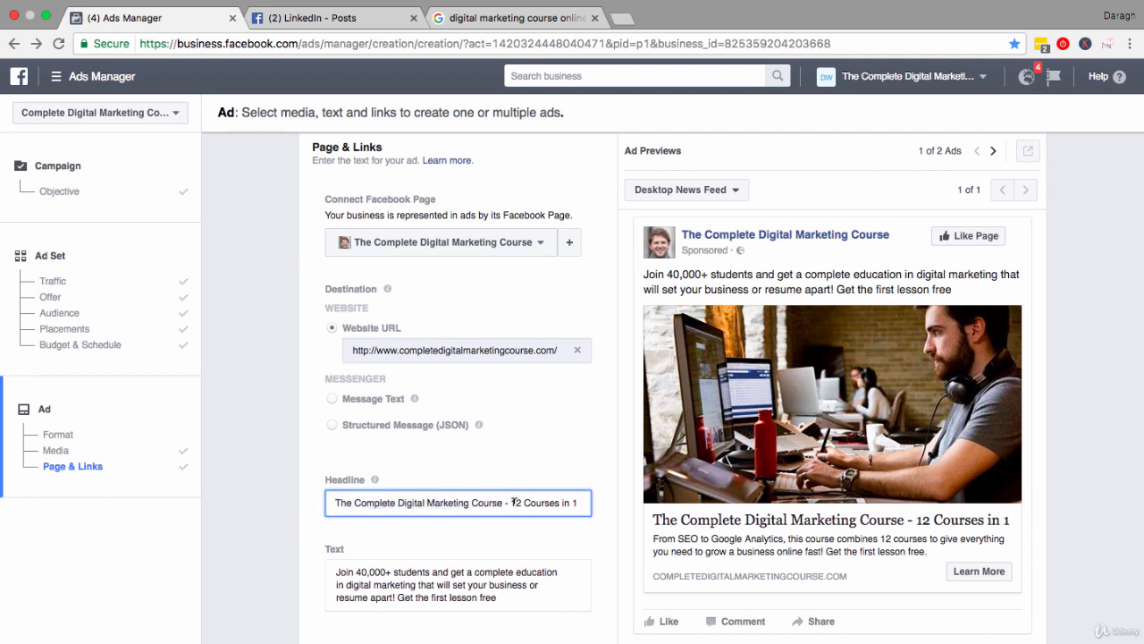
pyautogui.doubleClick(536, 503)
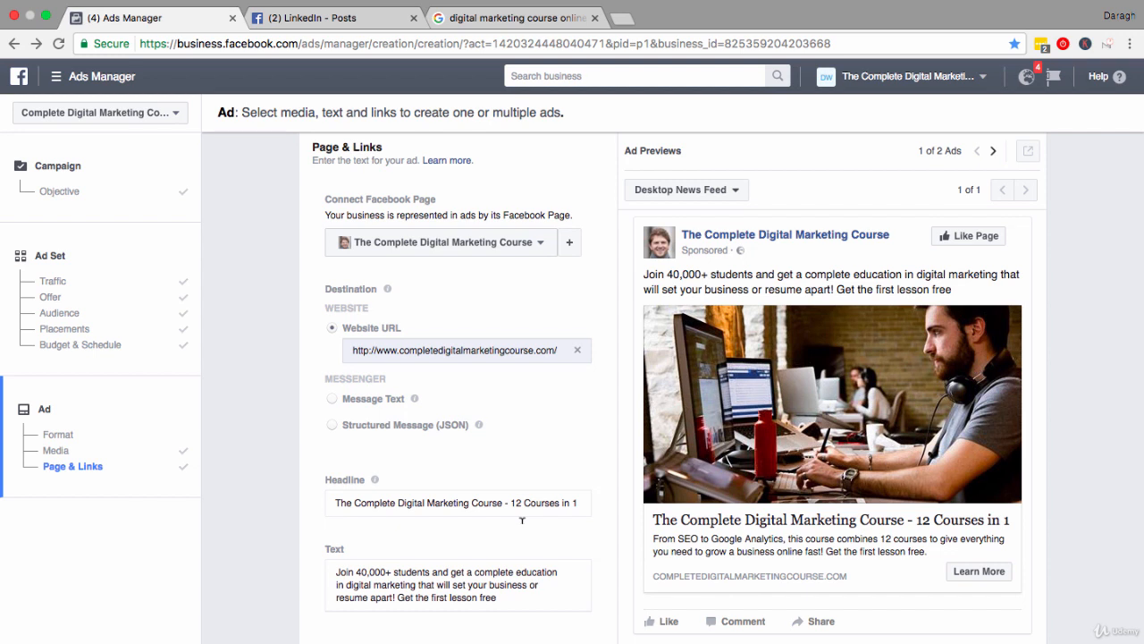
pyautogui.scroll(-3)
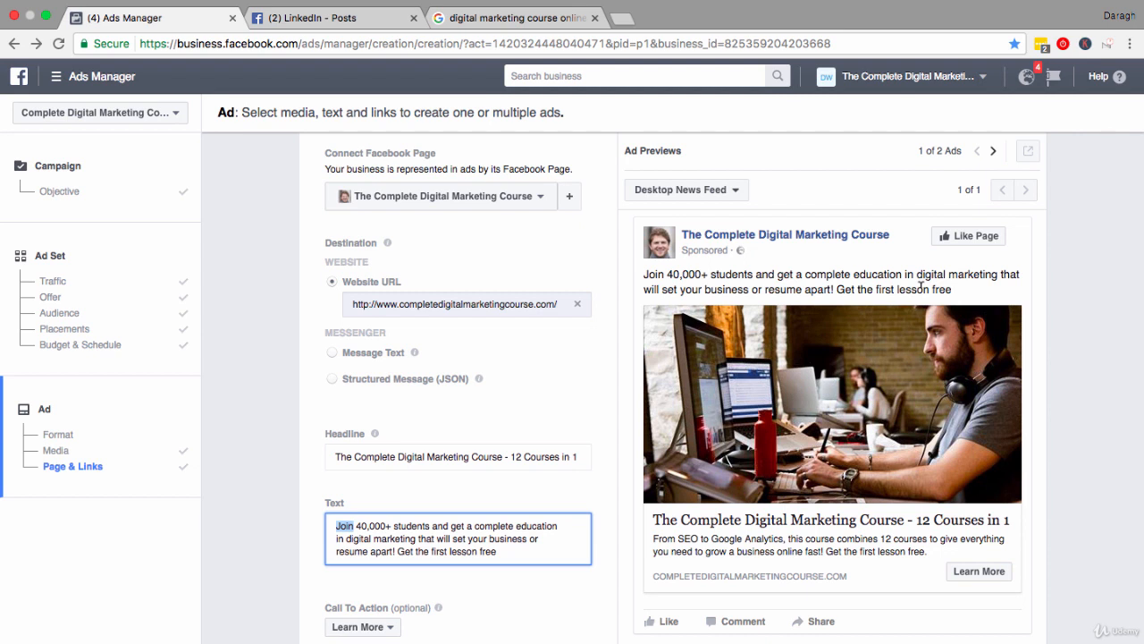
pyautogui.click(504, 565)
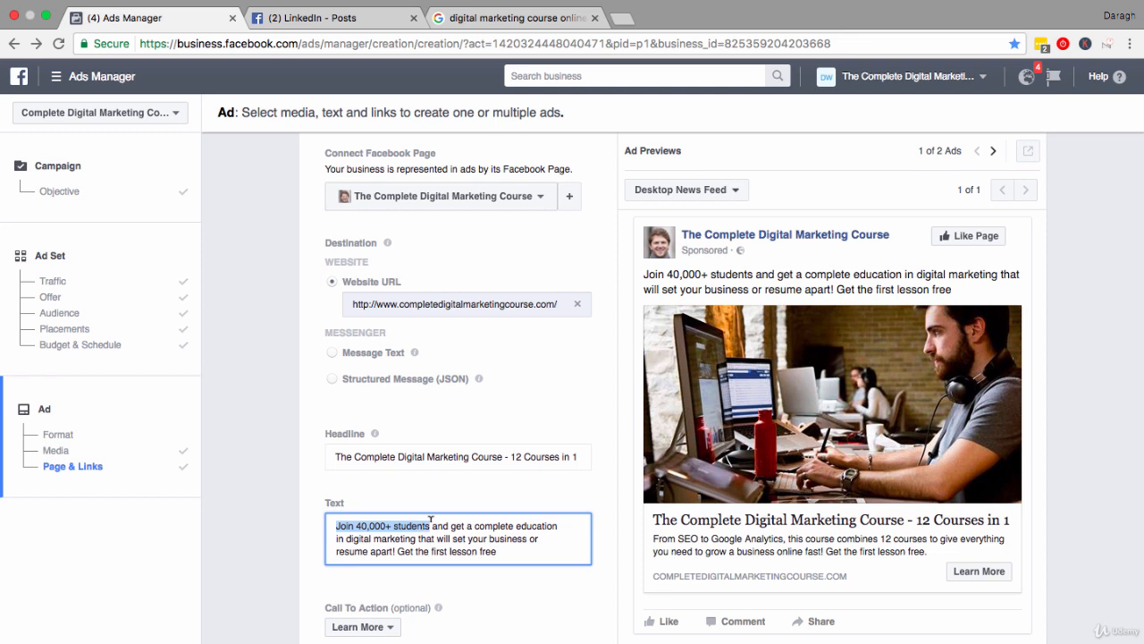
pyautogui.click(472, 526)
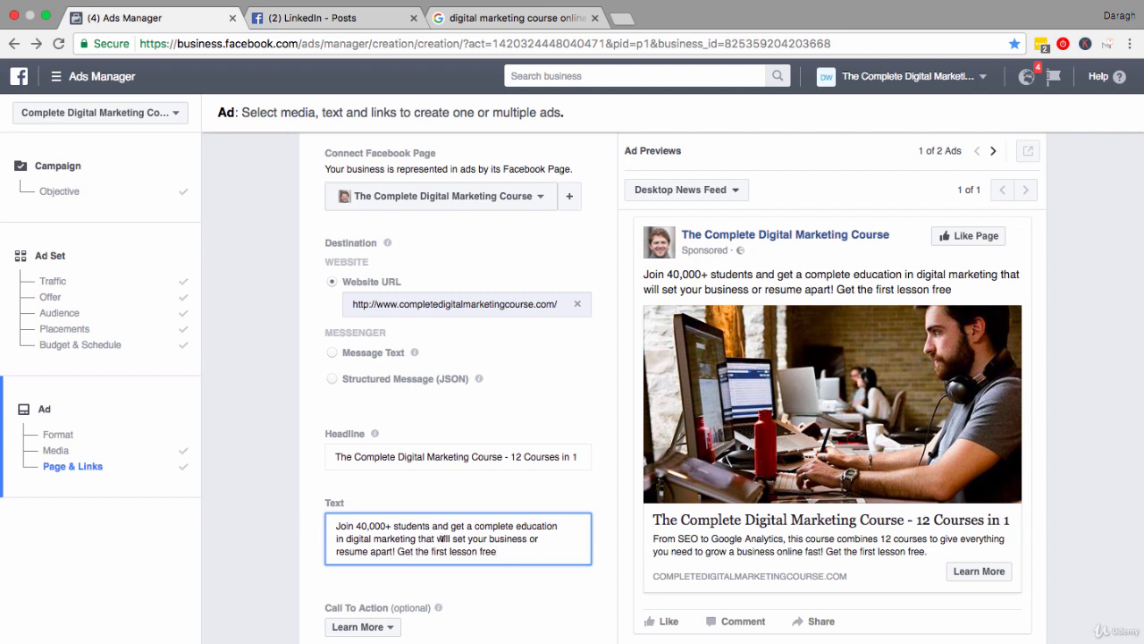
# Check the link description and call-to-action choices, keeping Learn More, then move to the Facebook feed
pyautogui.scroll(-3)
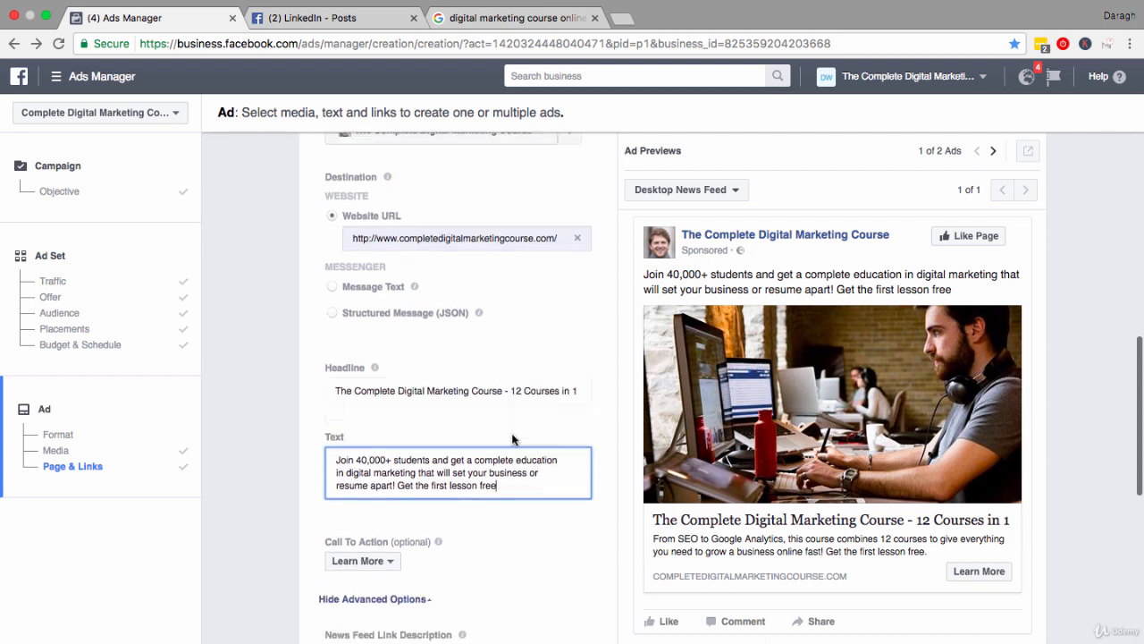
pyautogui.scroll(-3)
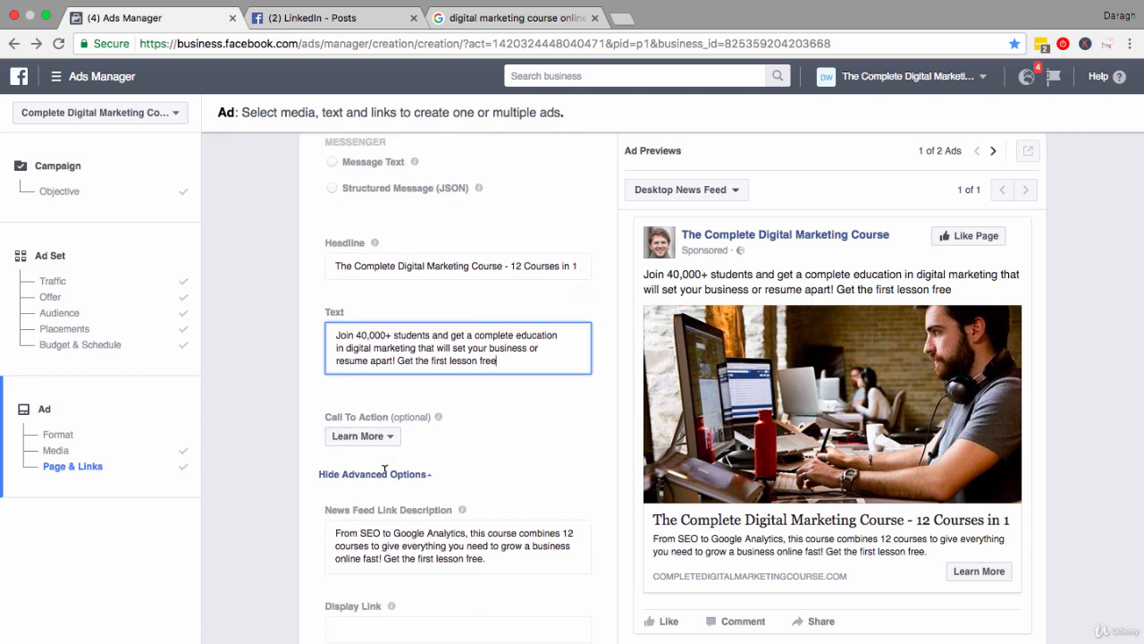
pyautogui.scroll(-3)
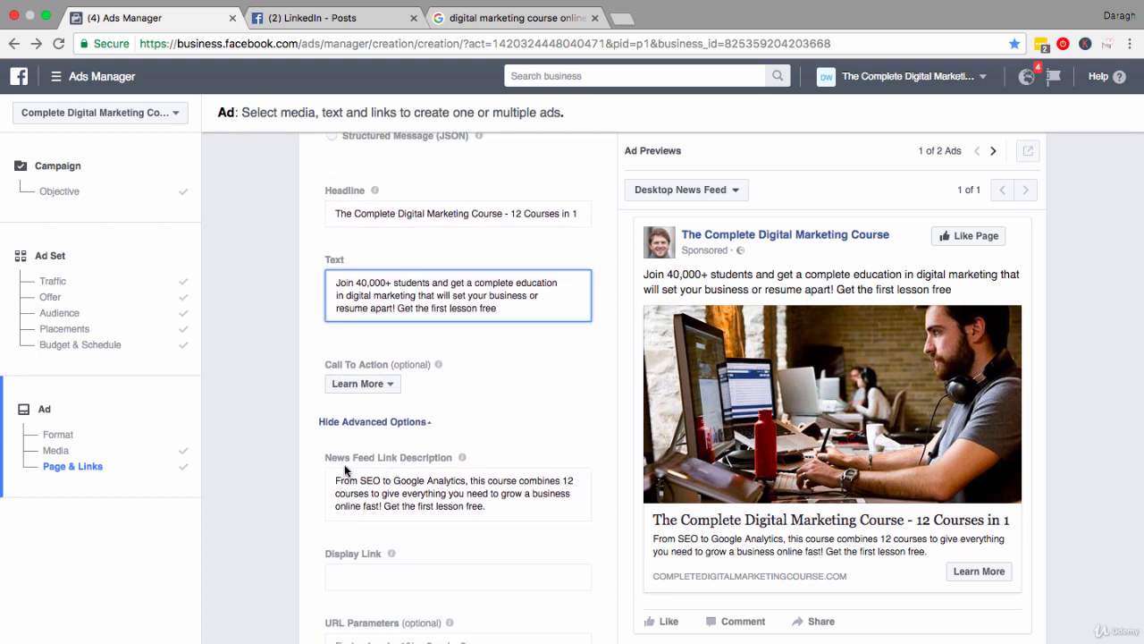
pyautogui.moveTo(640, 279)
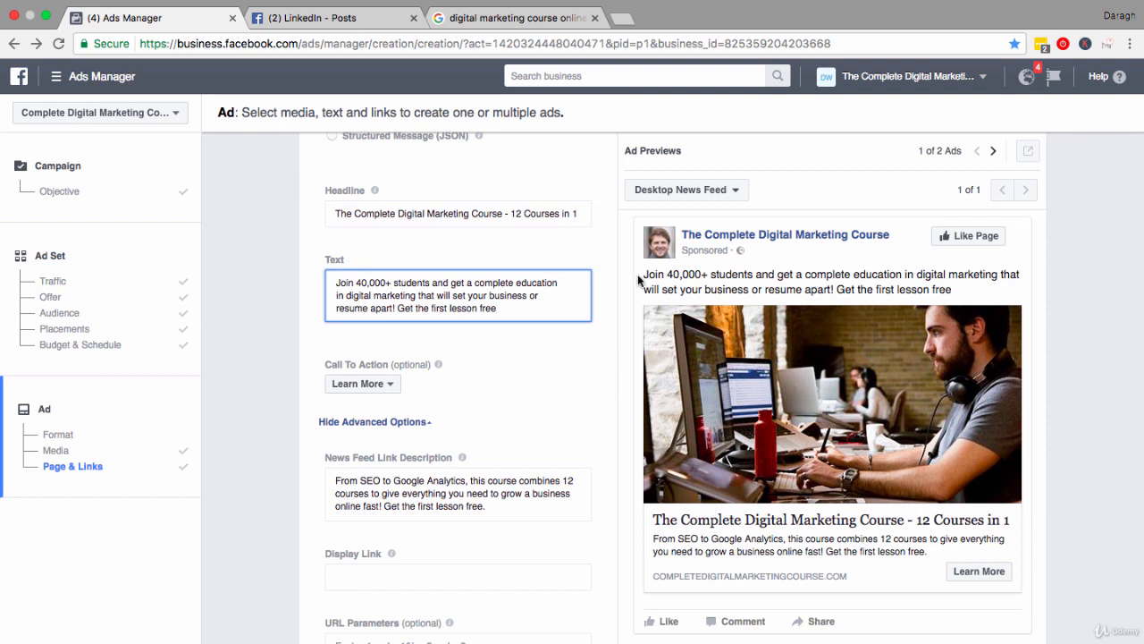
pyautogui.moveTo(763, 191)
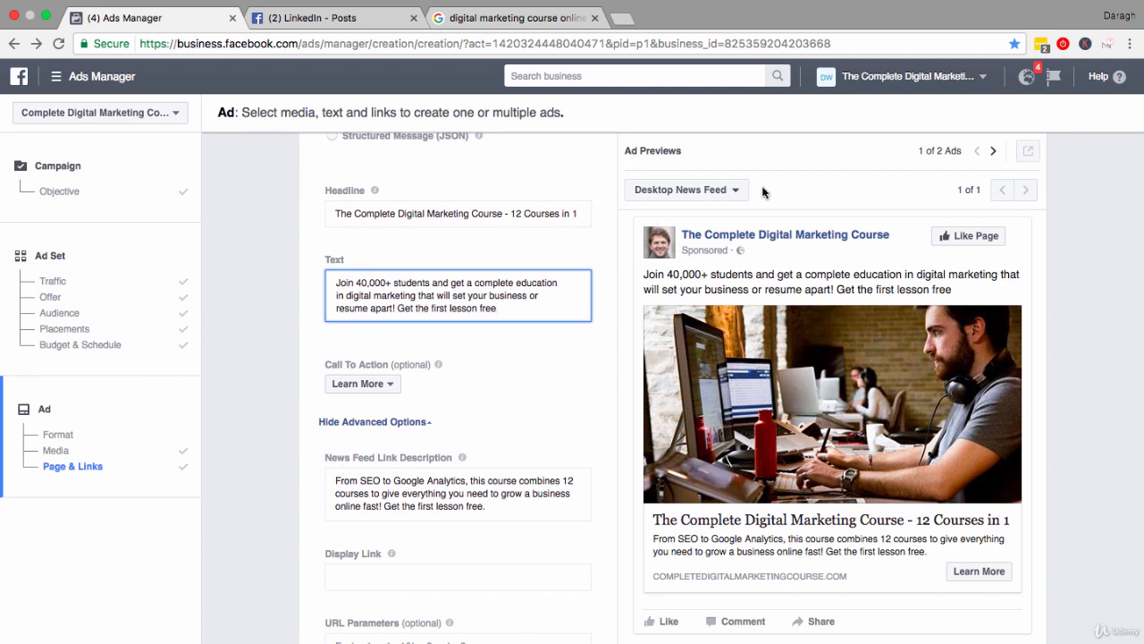
pyautogui.moveTo(724, 555)
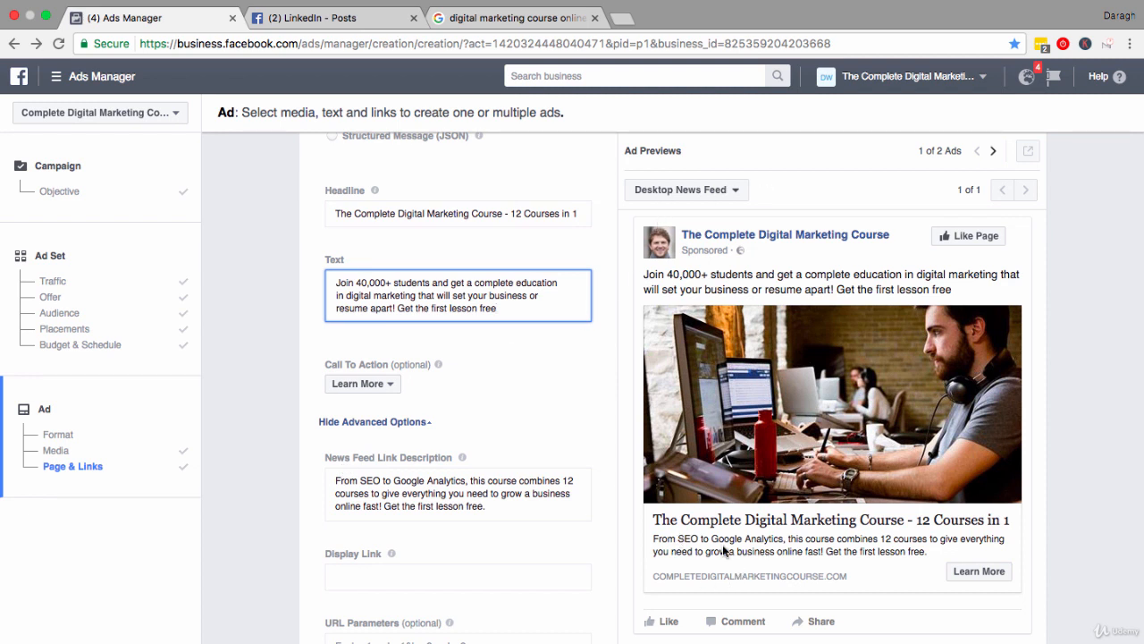
pyautogui.moveTo(730, 577)
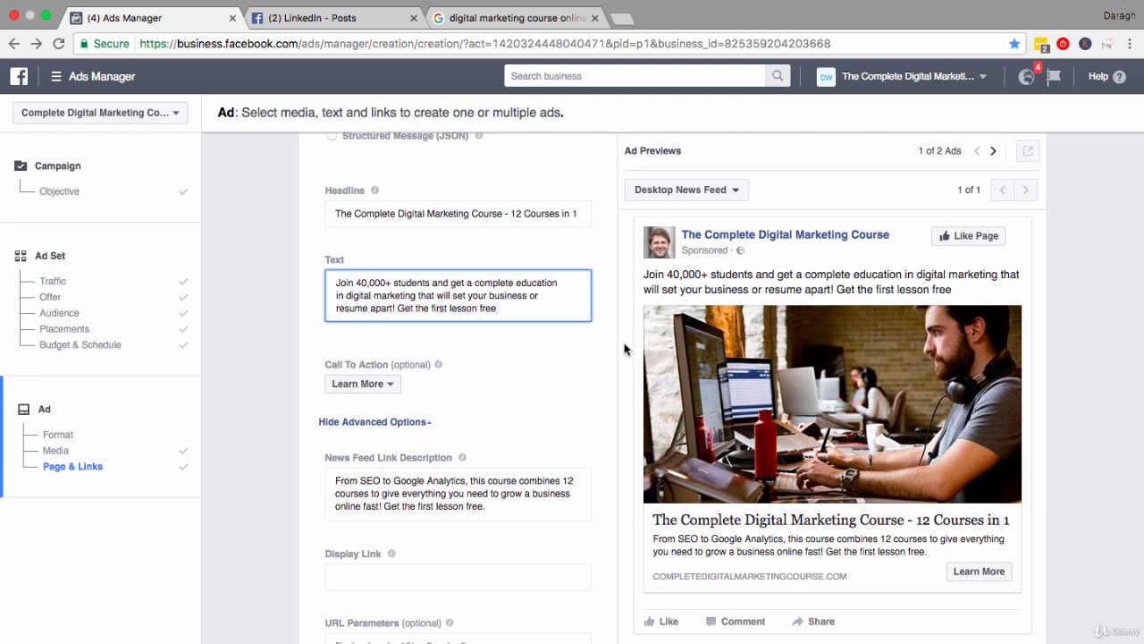
pyautogui.moveTo(533, 402)
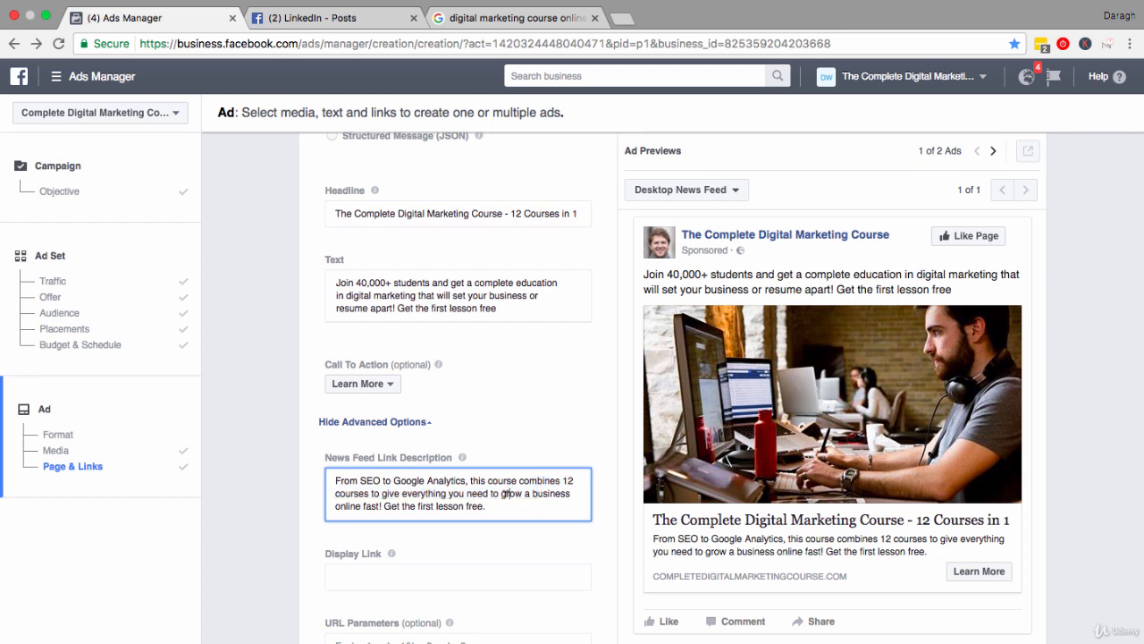
pyautogui.moveTo(383, 506); pyautogui.dragTo(484, 506)
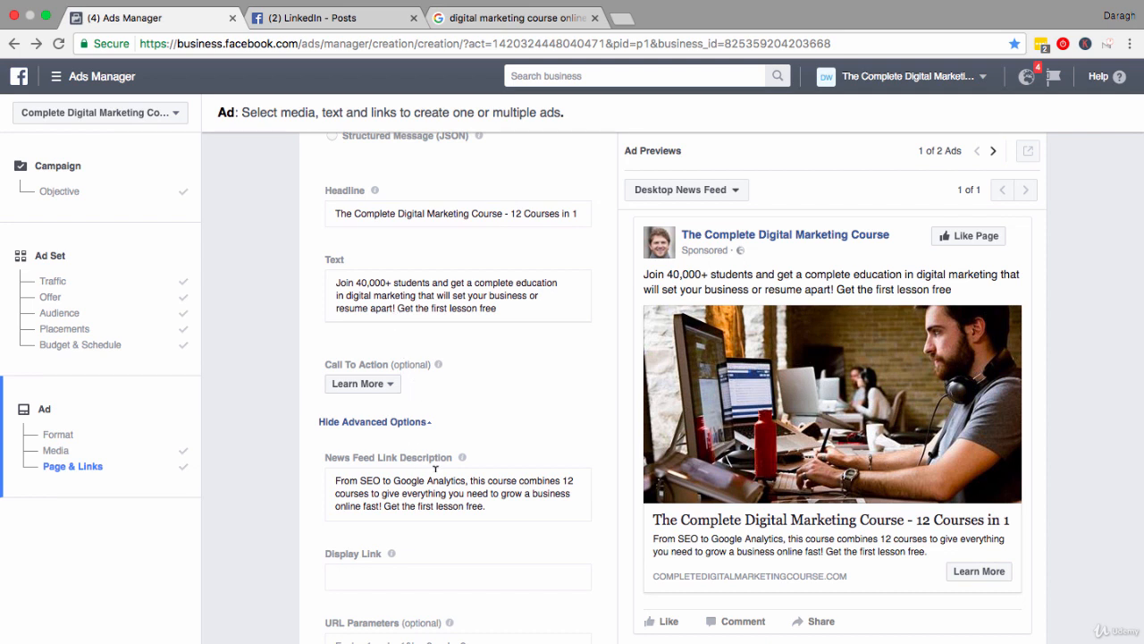
pyautogui.scroll(-3)
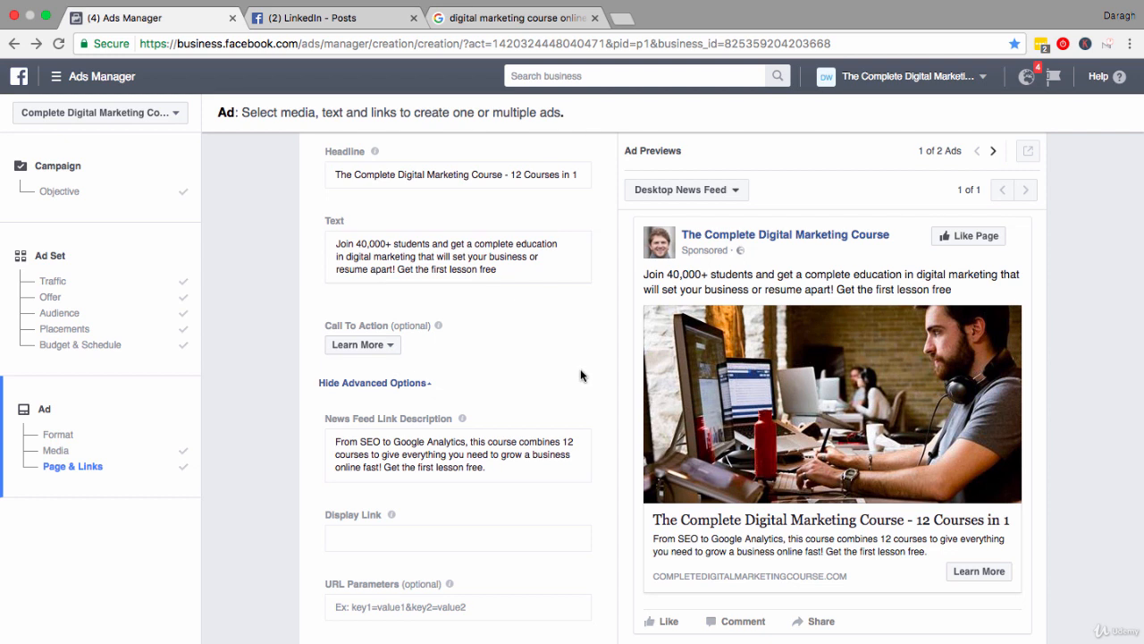
pyautogui.moveTo(390, 345)
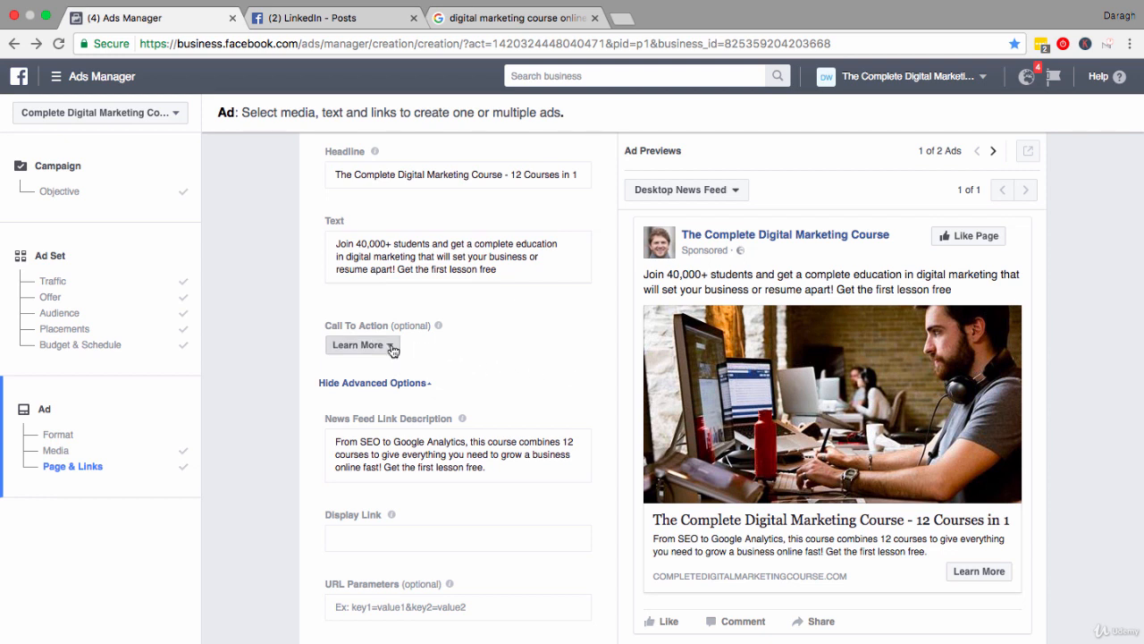
pyautogui.click(363, 345)
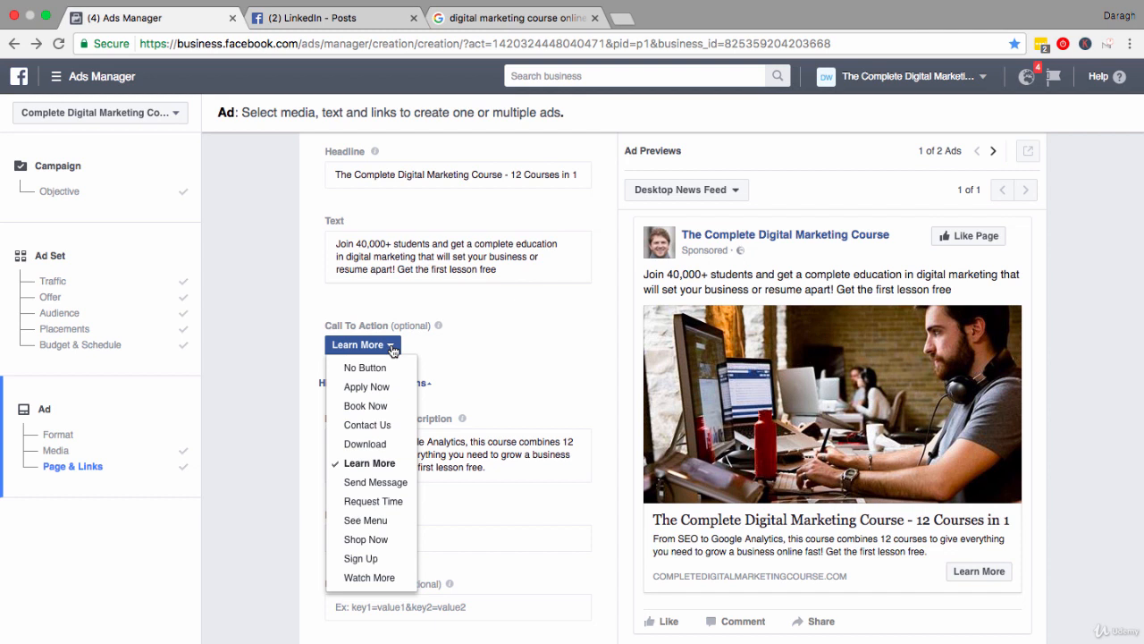
pyautogui.moveTo(378, 426)
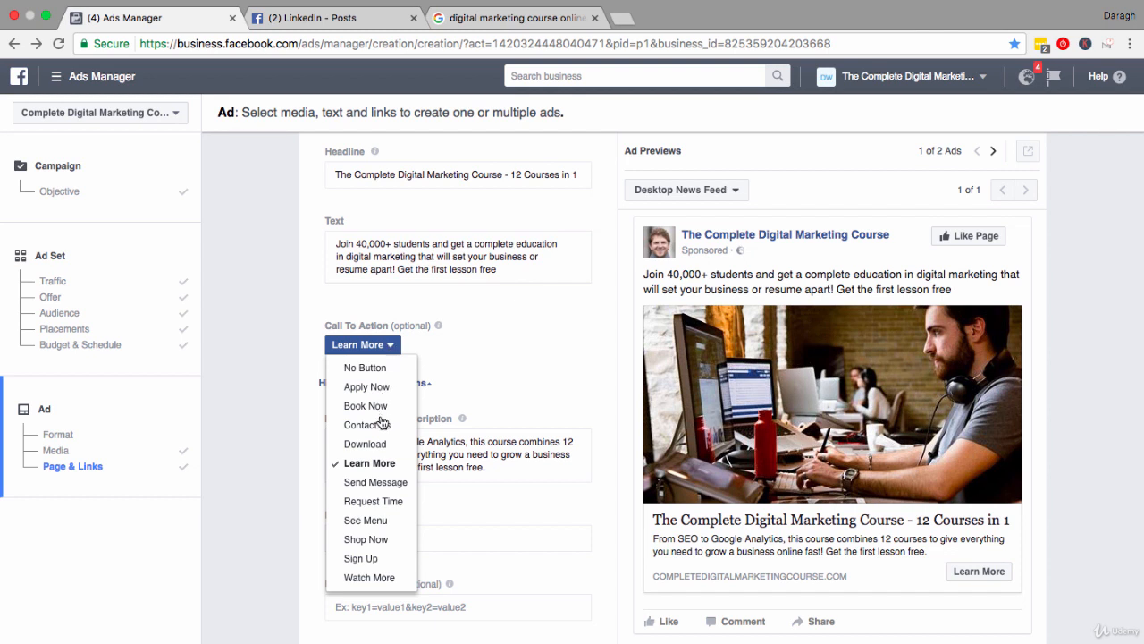
pyautogui.moveTo(366, 443)
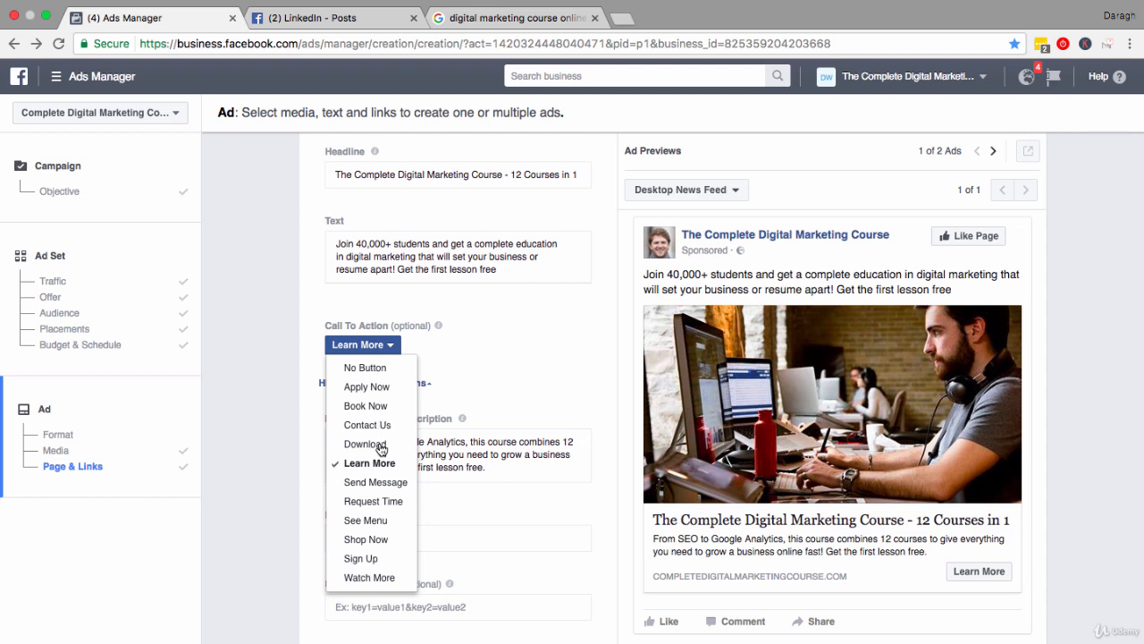
pyautogui.moveTo(369, 521)
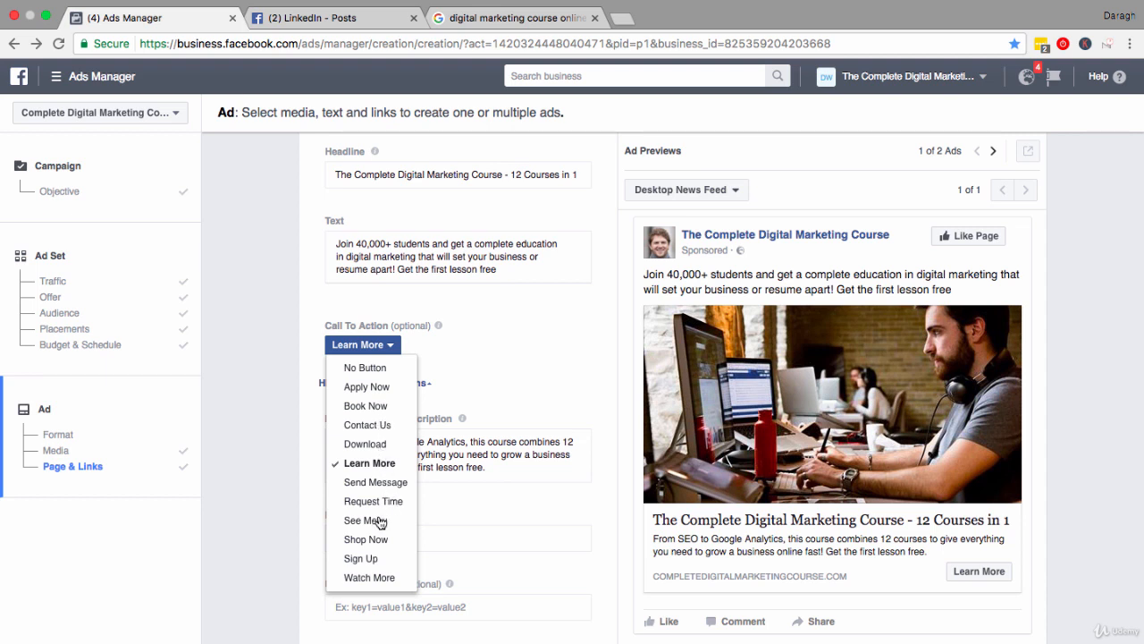
pyautogui.moveTo(359, 558)
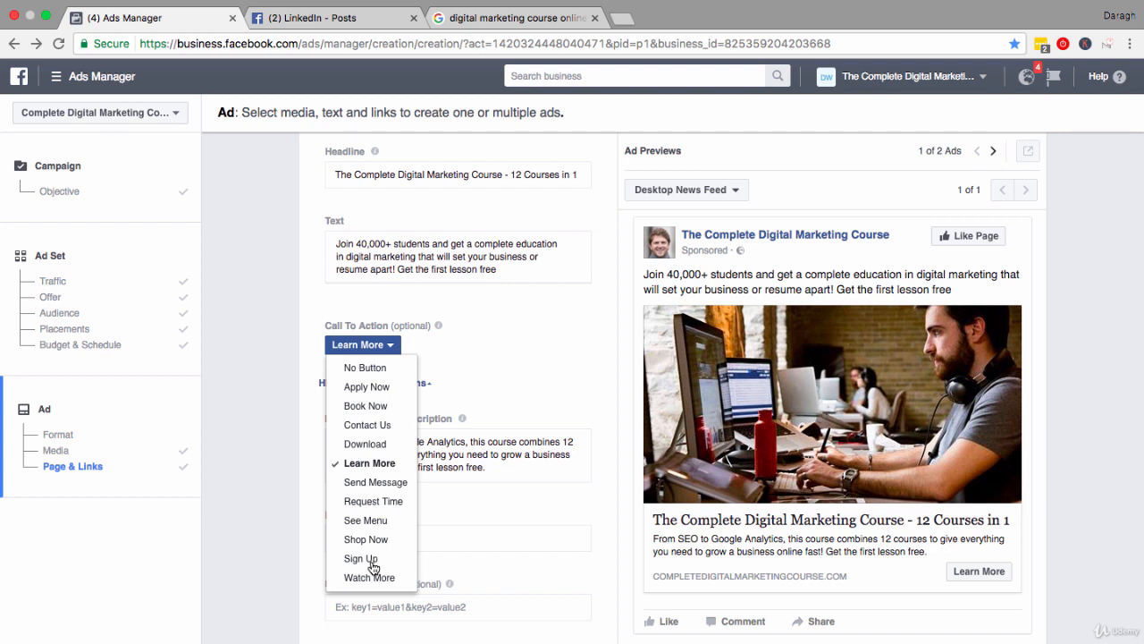
pyautogui.click(367, 463)
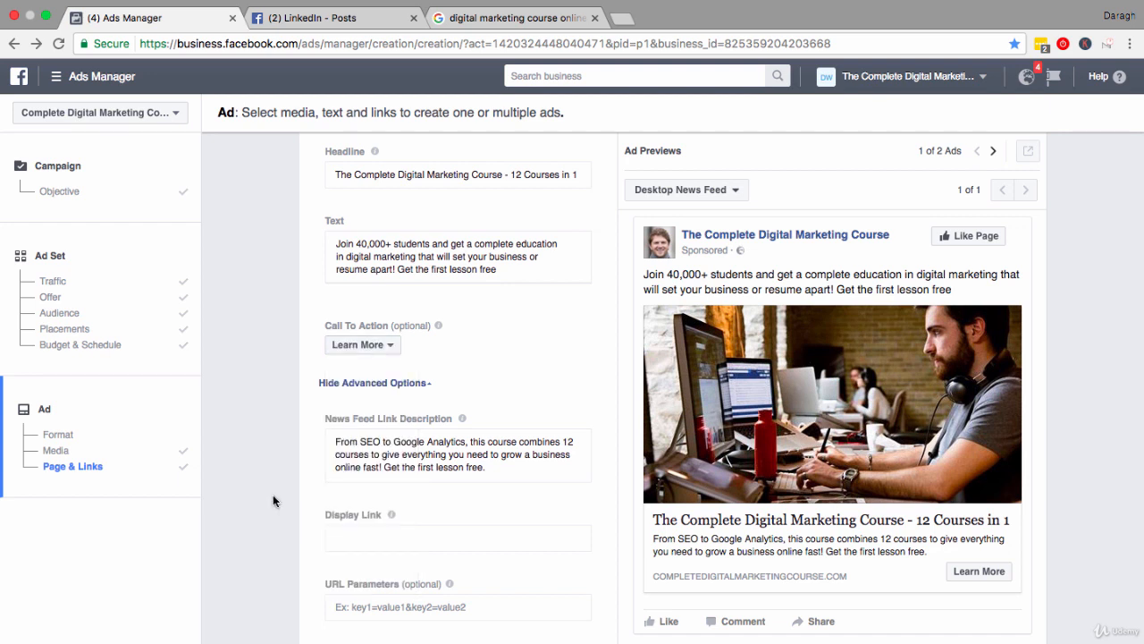
pyautogui.moveTo(497, 415)
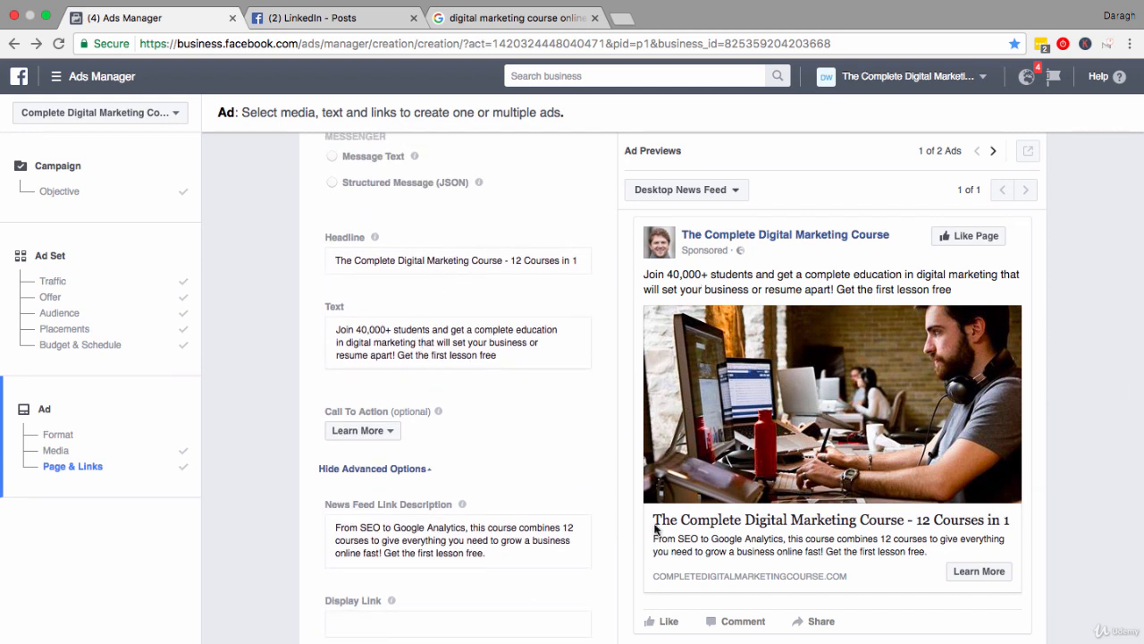
pyautogui.moveTo(949, 572)
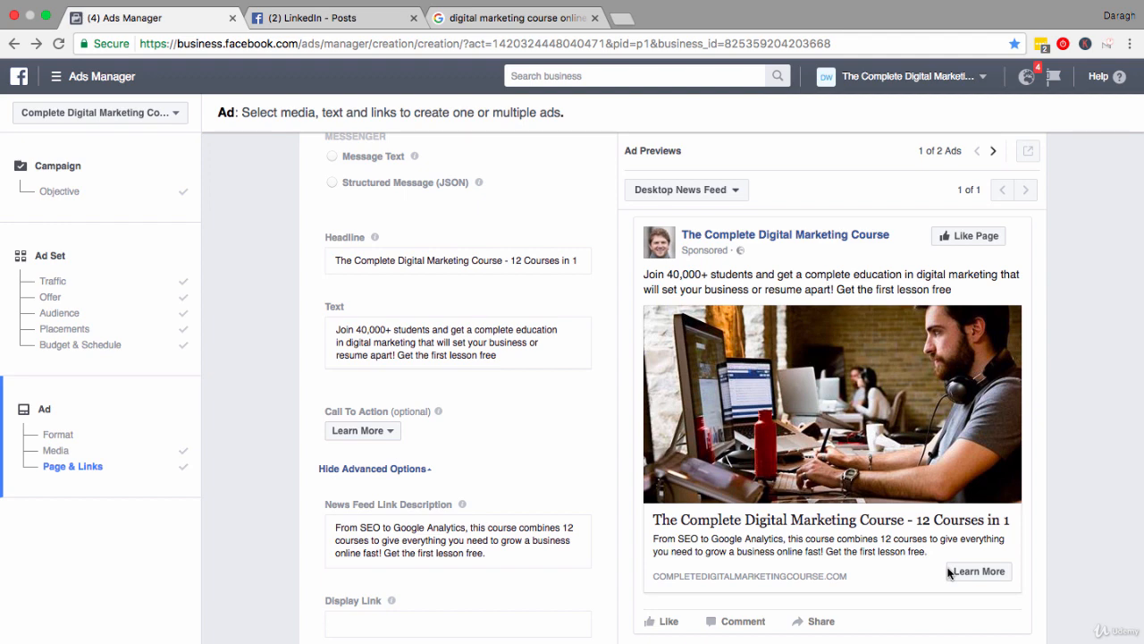
pyautogui.click(326, 17)
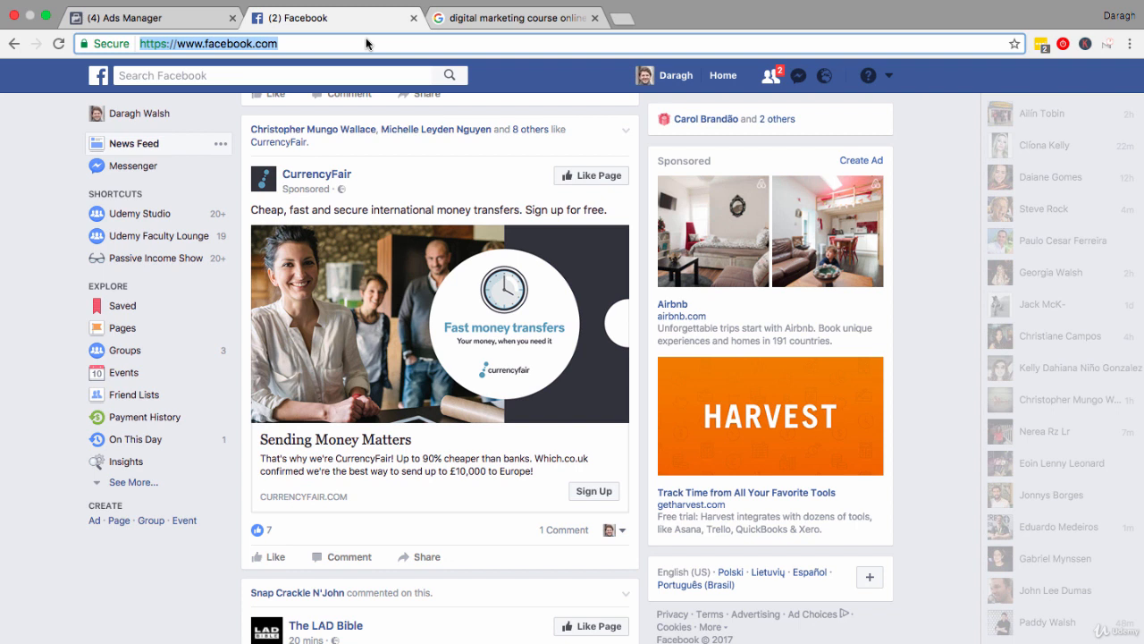
pyautogui.moveTo(372, 194)
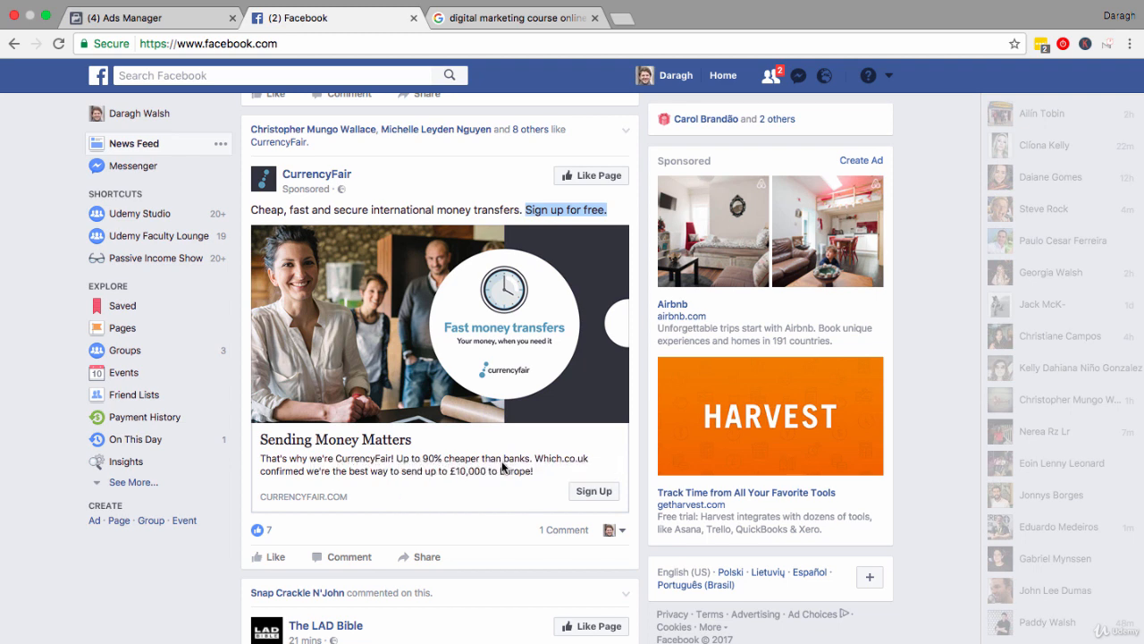
pyautogui.moveTo(390, 483)
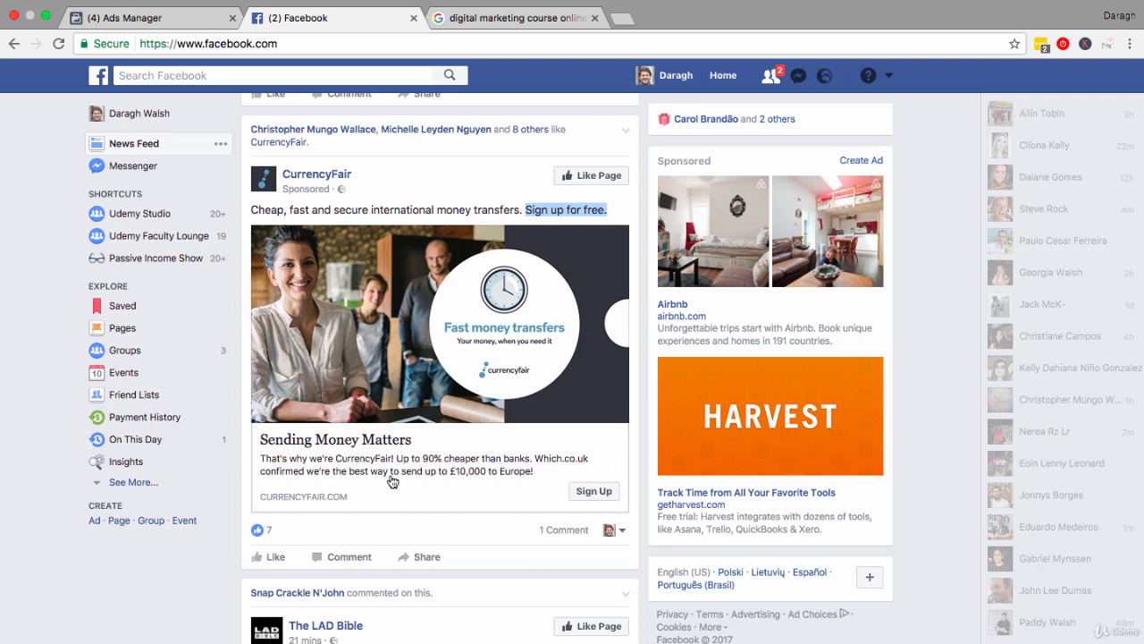
pyautogui.moveTo(411, 480)
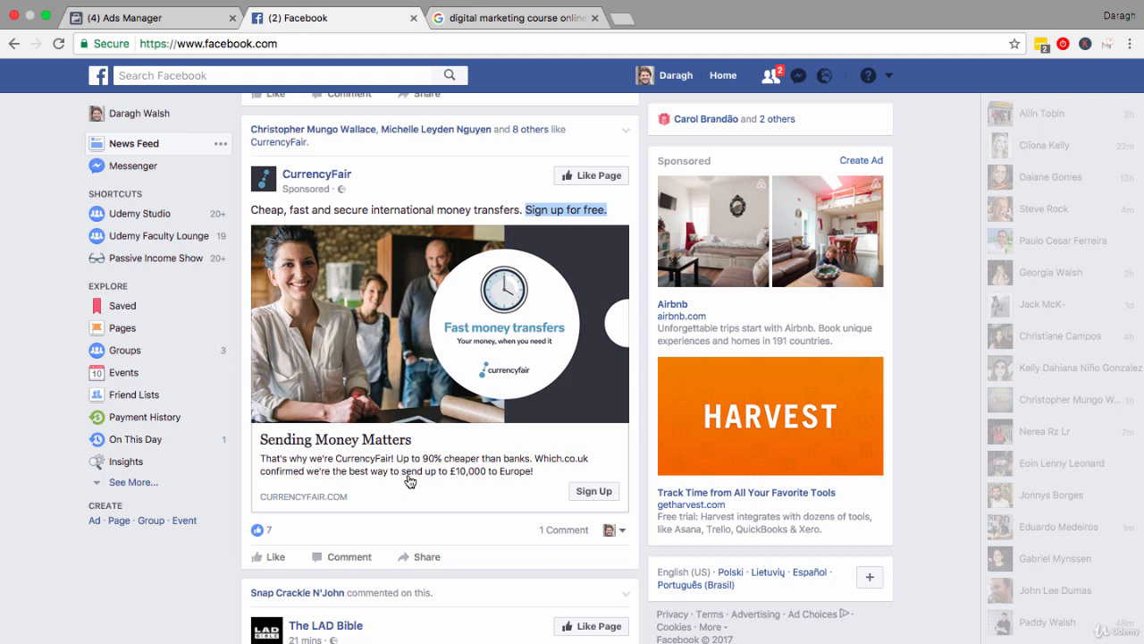
pyautogui.moveTo(493, 336)
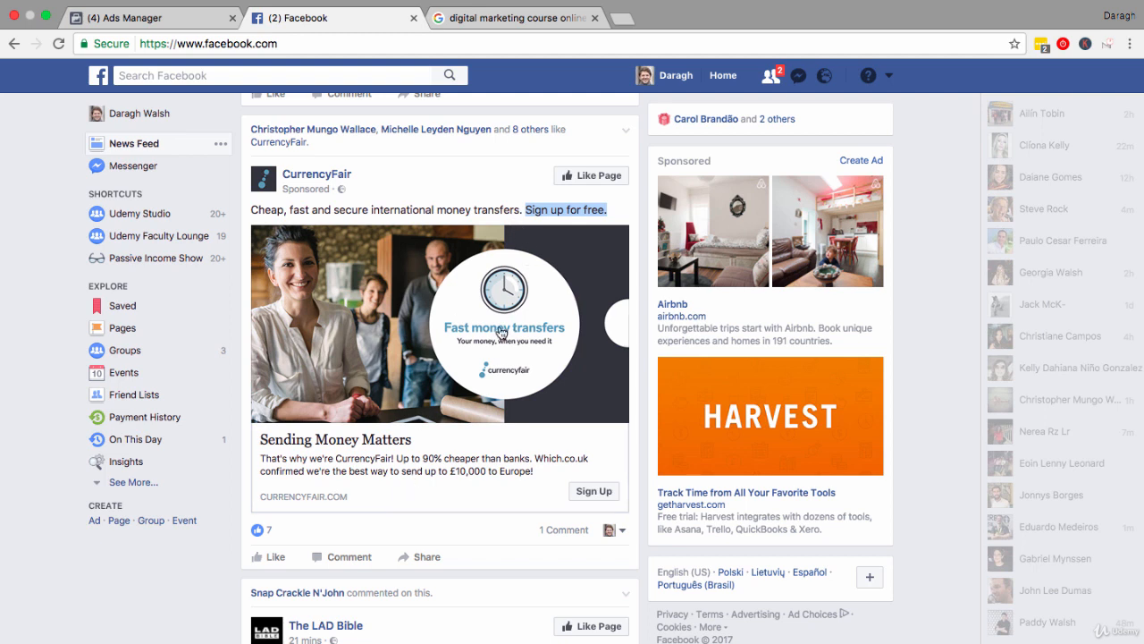
pyautogui.moveTo(397, 491)
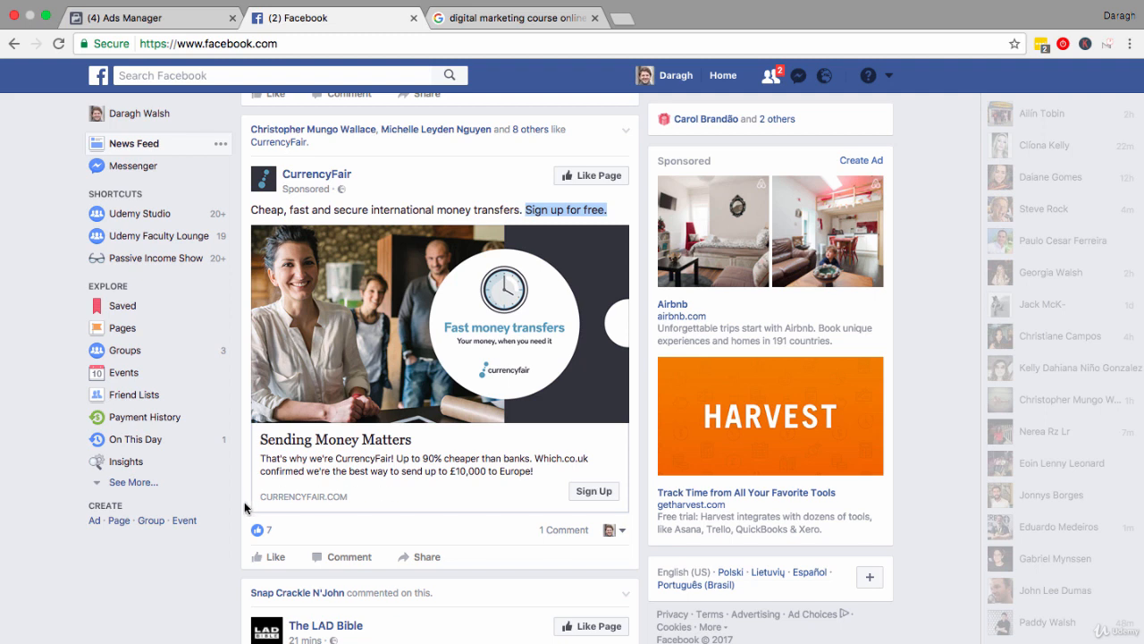
pyautogui.moveTo(179, 574)
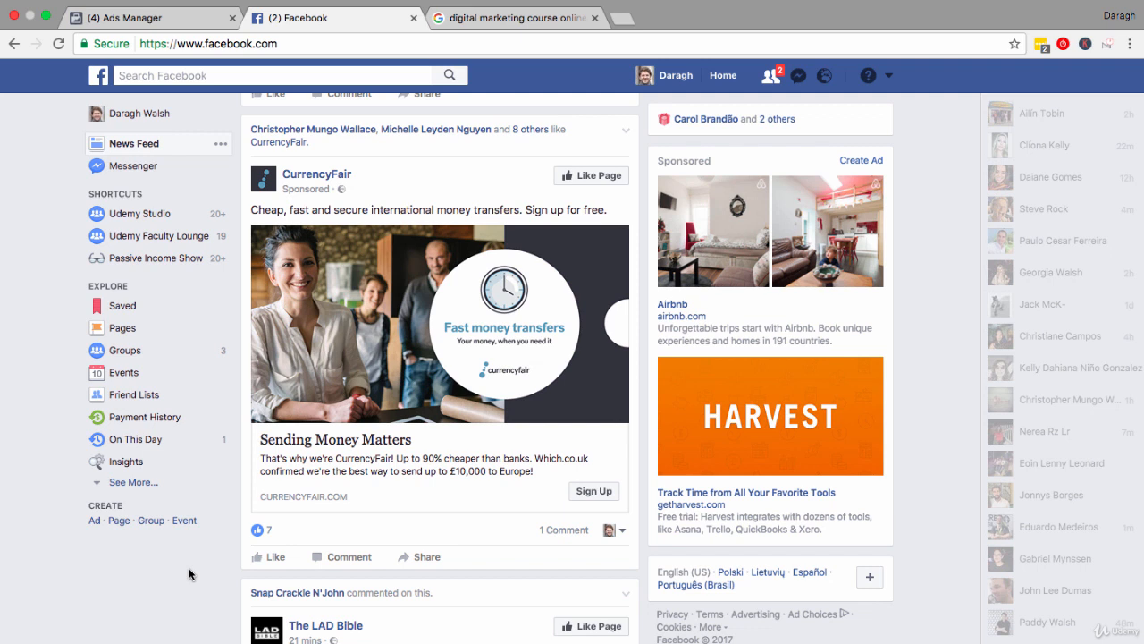
# From the CurrencyFair sponsored post's options, go to the Saved items list and browse it
pyautogui.click(625, 132)
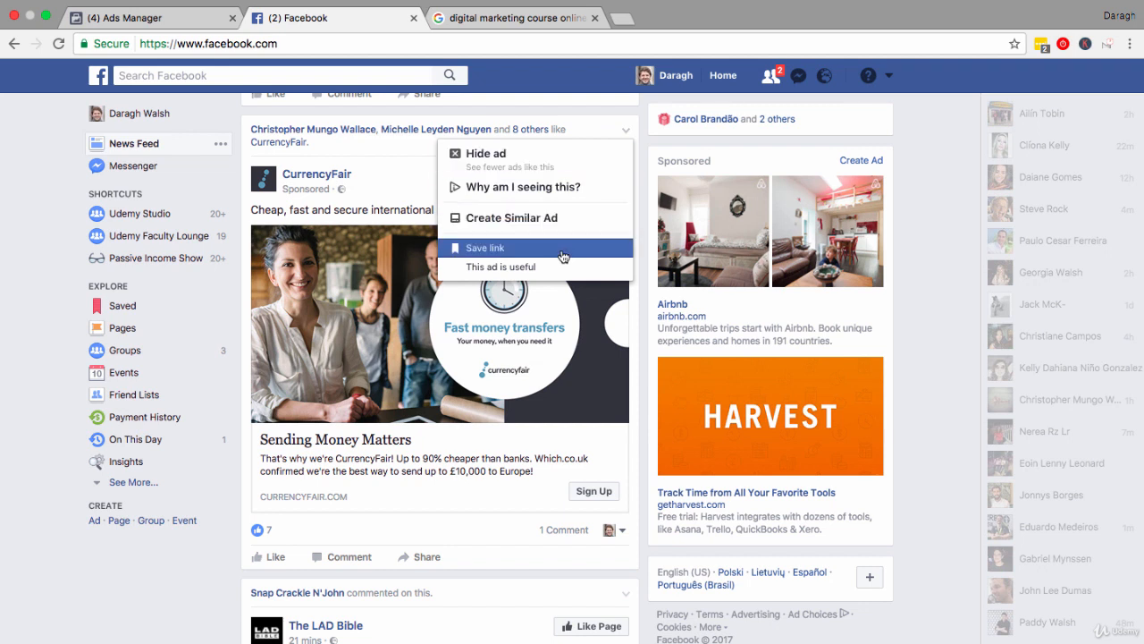
pyautogui.moveTo(562, 254)
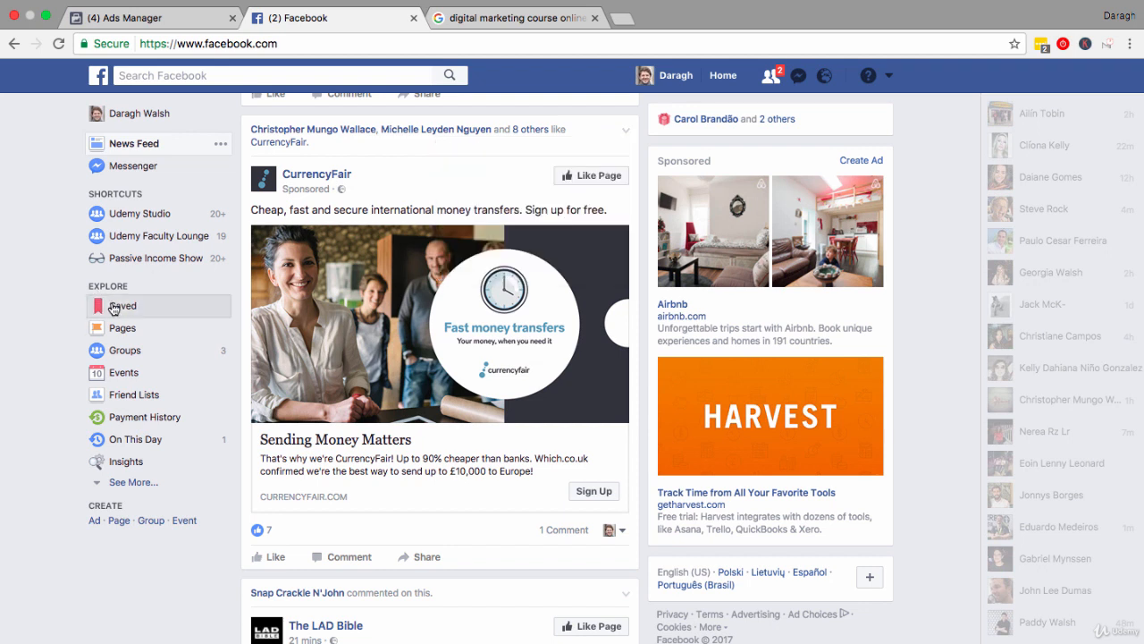
pyautogui.click(122, 306)
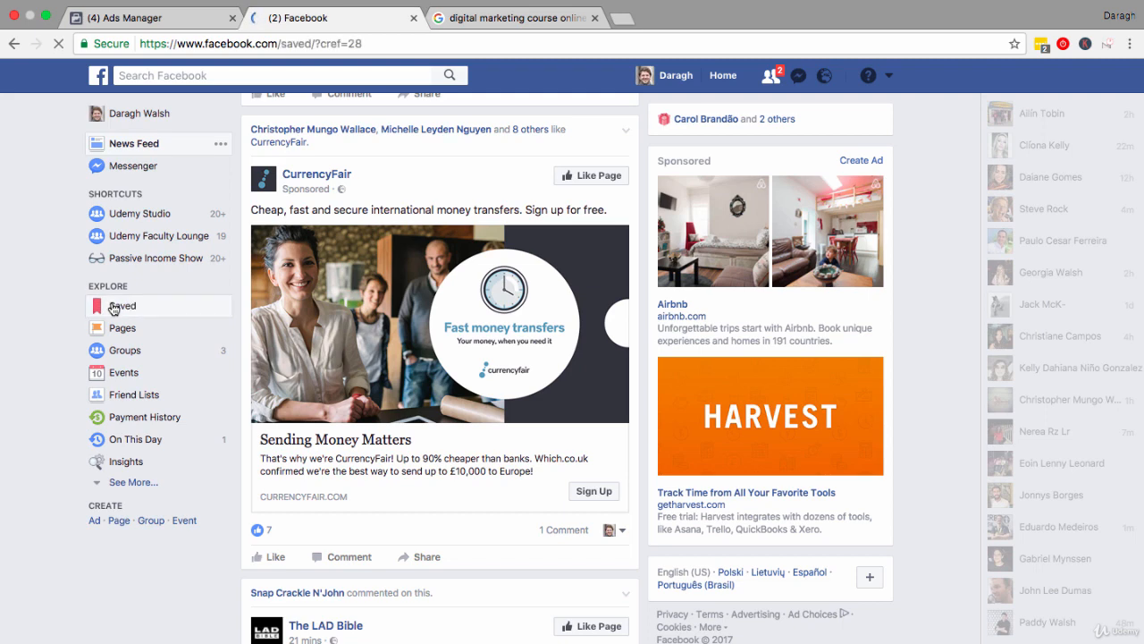
pyautogui.click(122, 306)
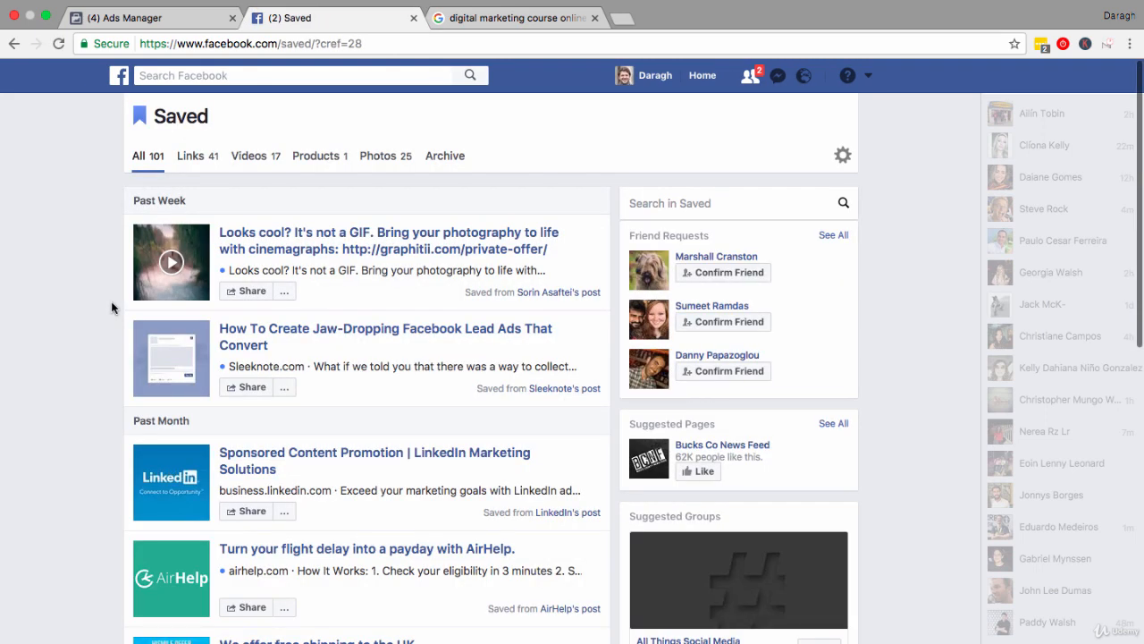
pyautogui.scroll(-3)
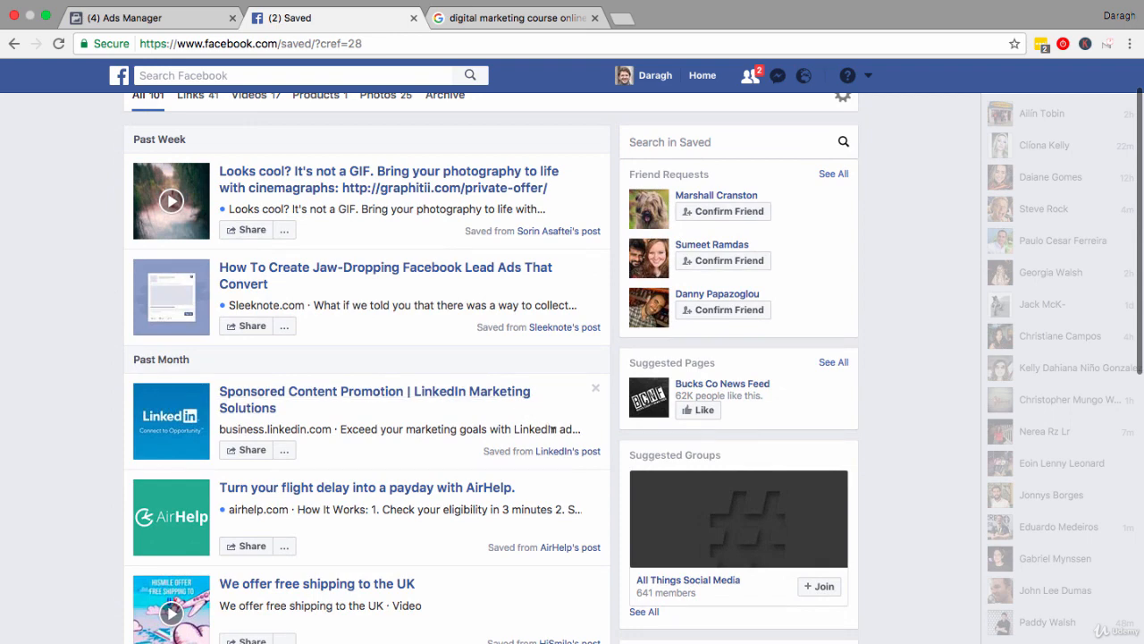
# View LinkedIn's $50 ad-credit sponsored post and highlight 'Get started' in its text
pyautogui.click(565, 451)
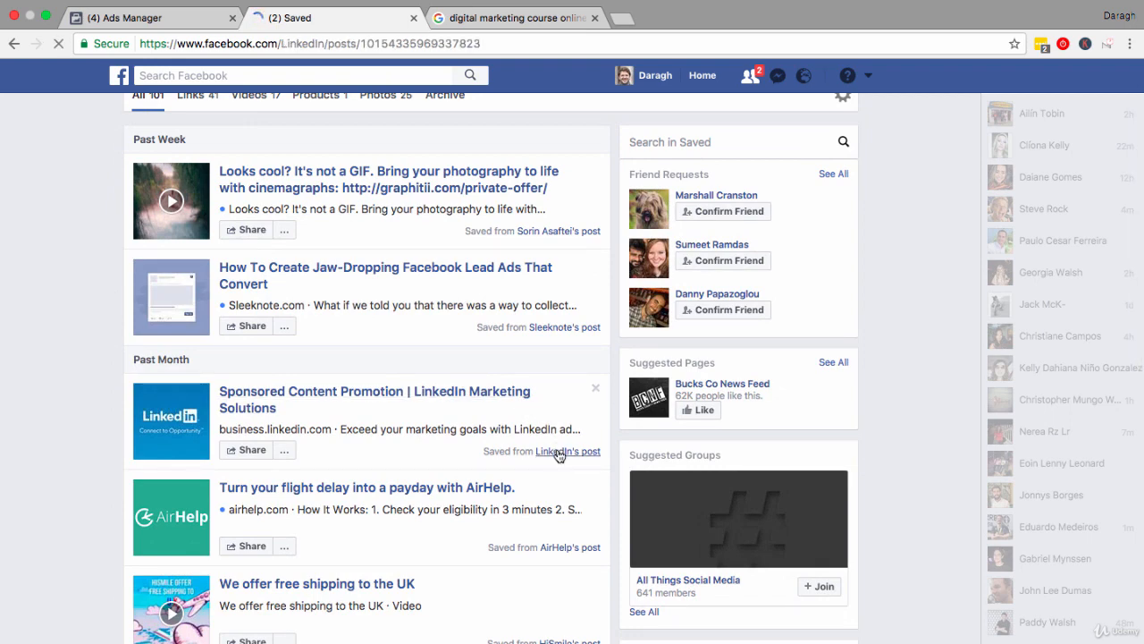
pyautogui.click(568, 451)
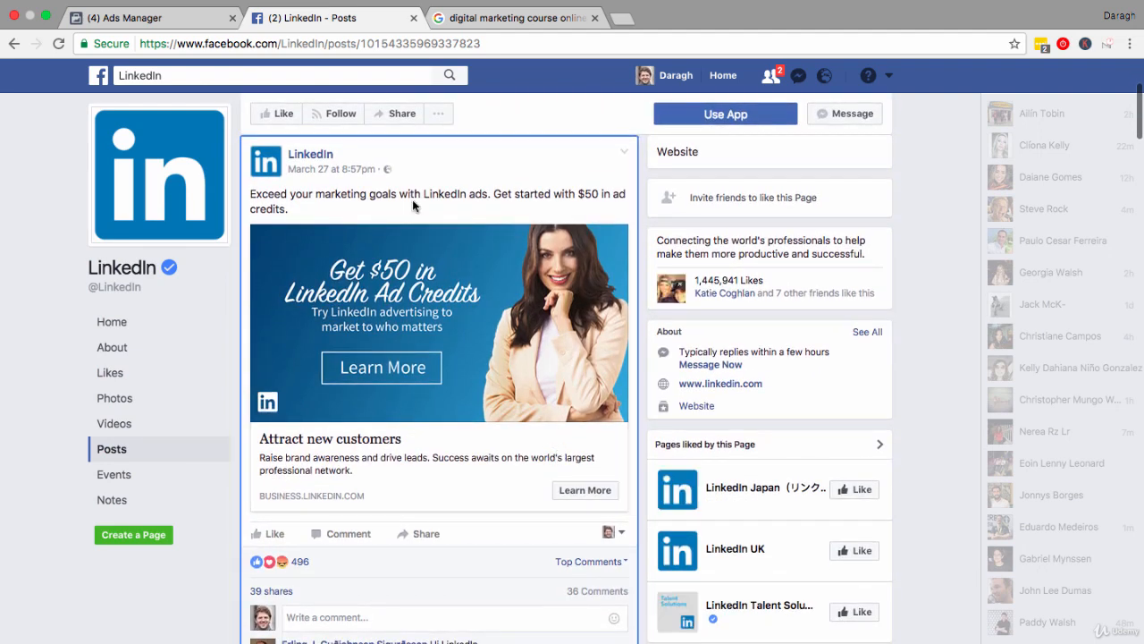
pyautogui.doubleClick(271, 193)
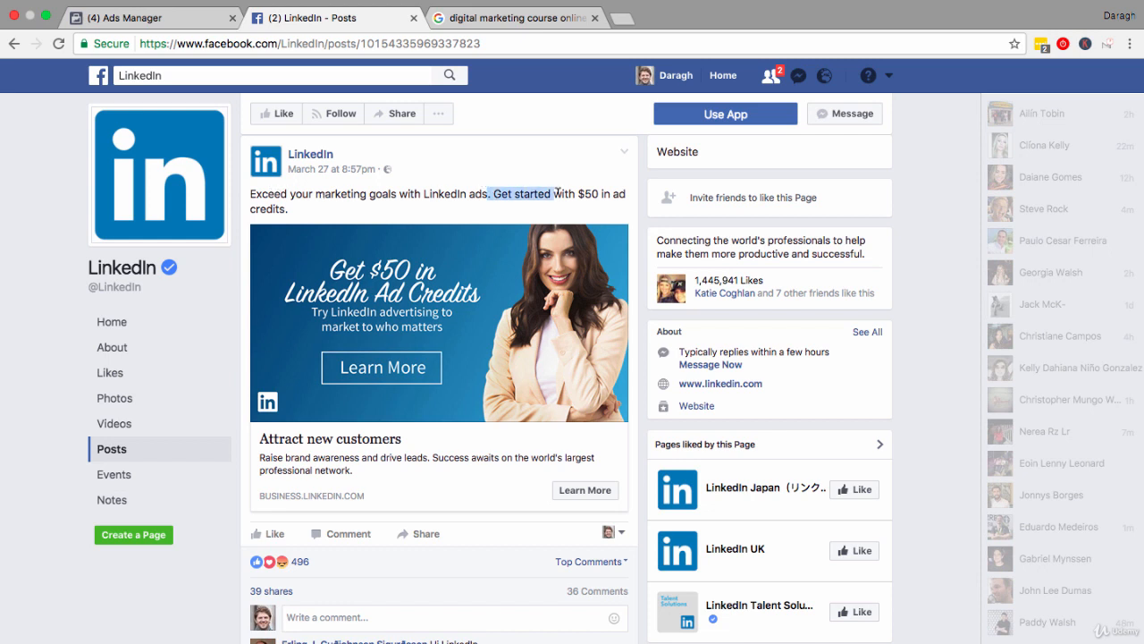
pyautogui.scroll(-3)
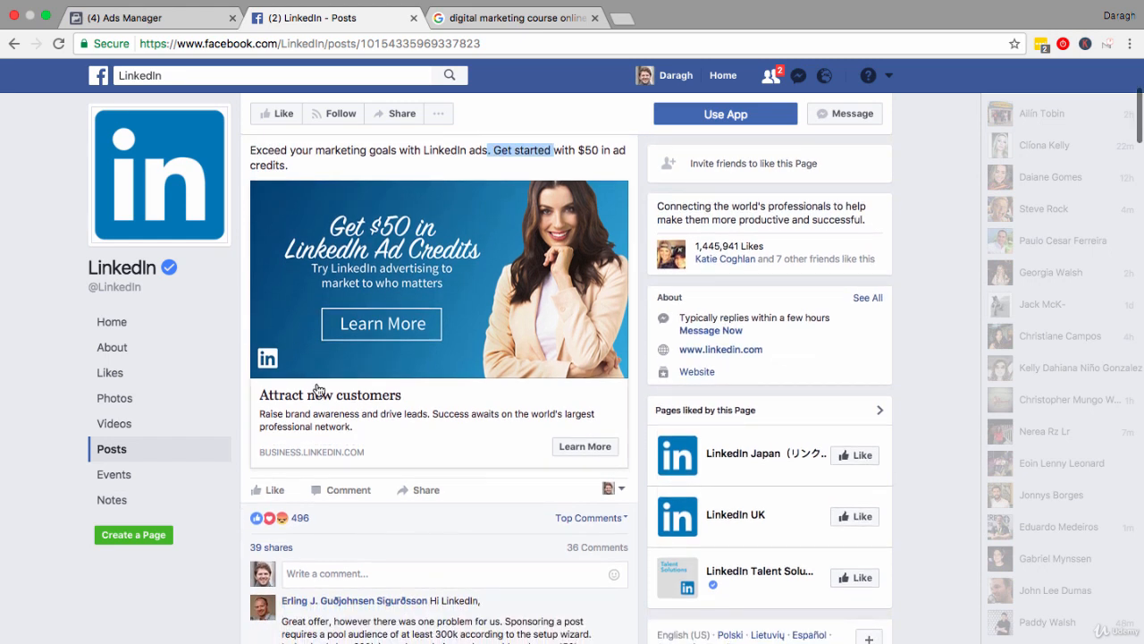
pyautogui.moveTo(366, 414)
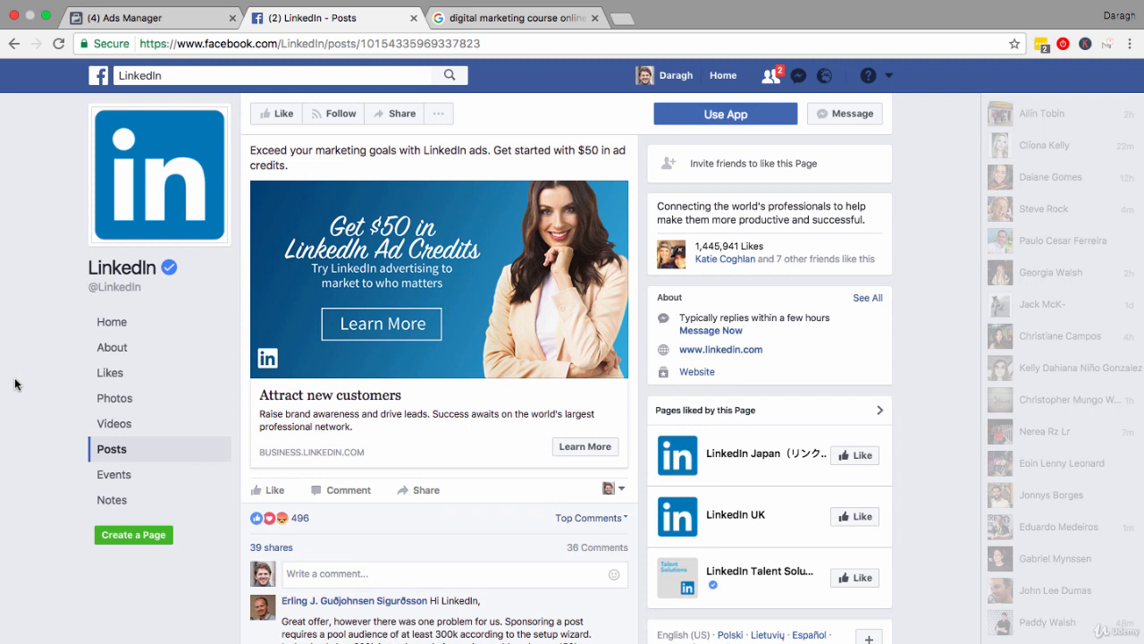
pyautogui.moveTo(522, 440)
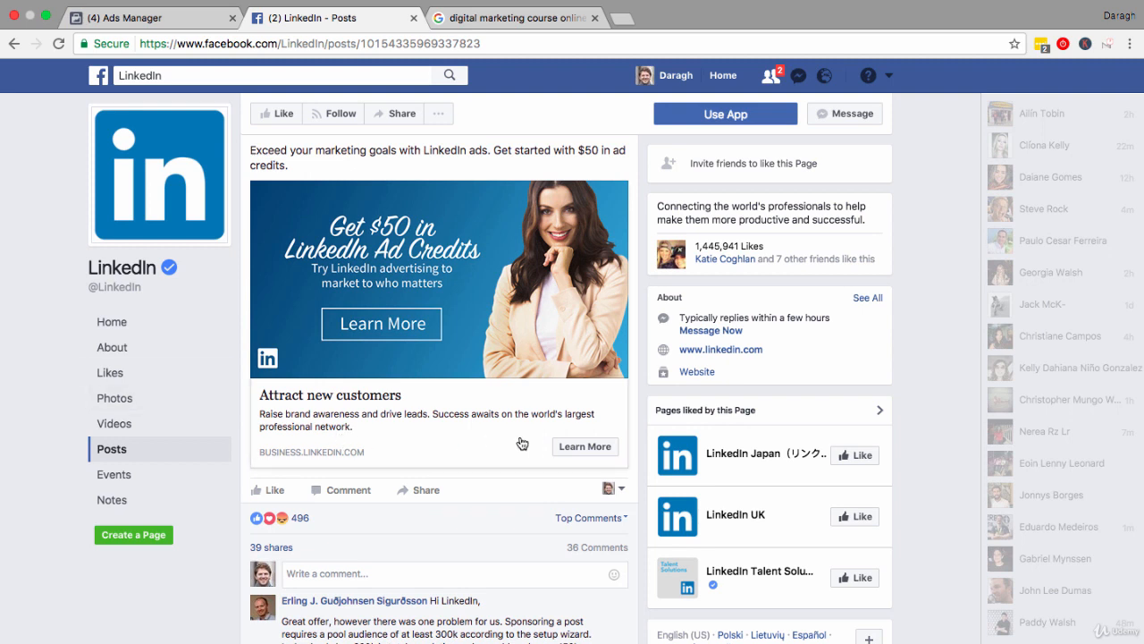
pyautogui.moveTo(389, 427)
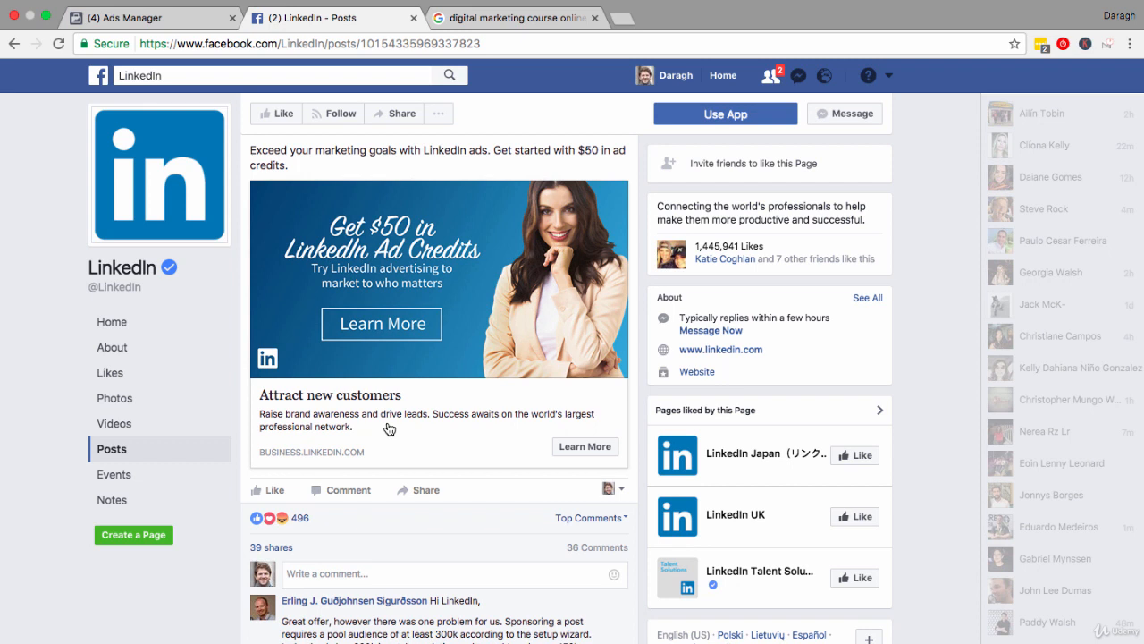
pyautogui.moveTo(479, 122)
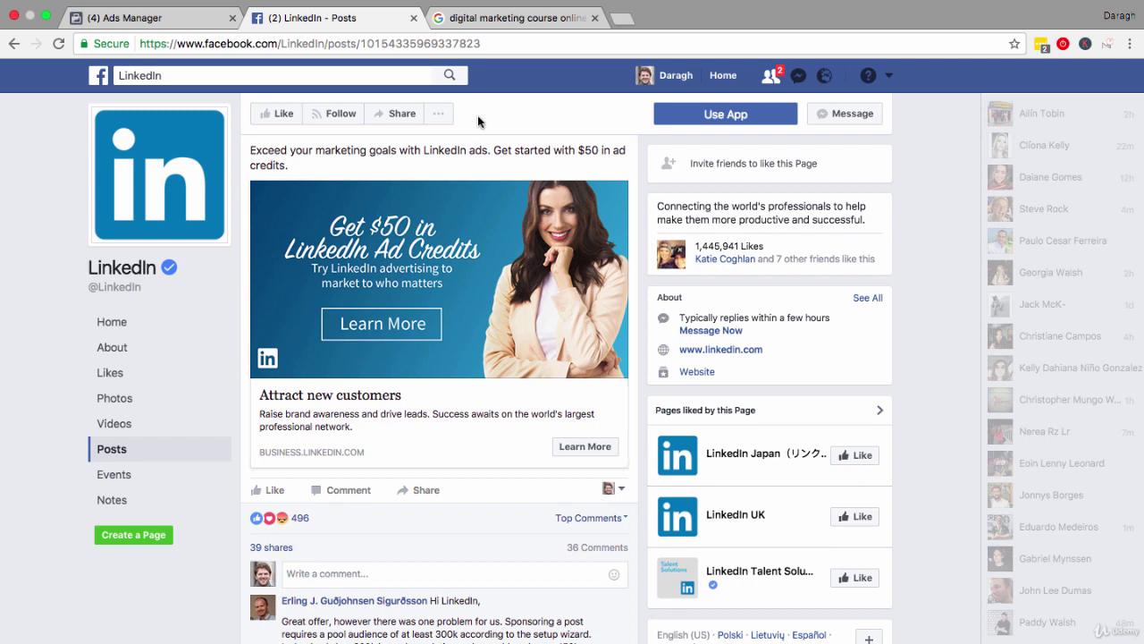
pyautogui.click(519, 18)
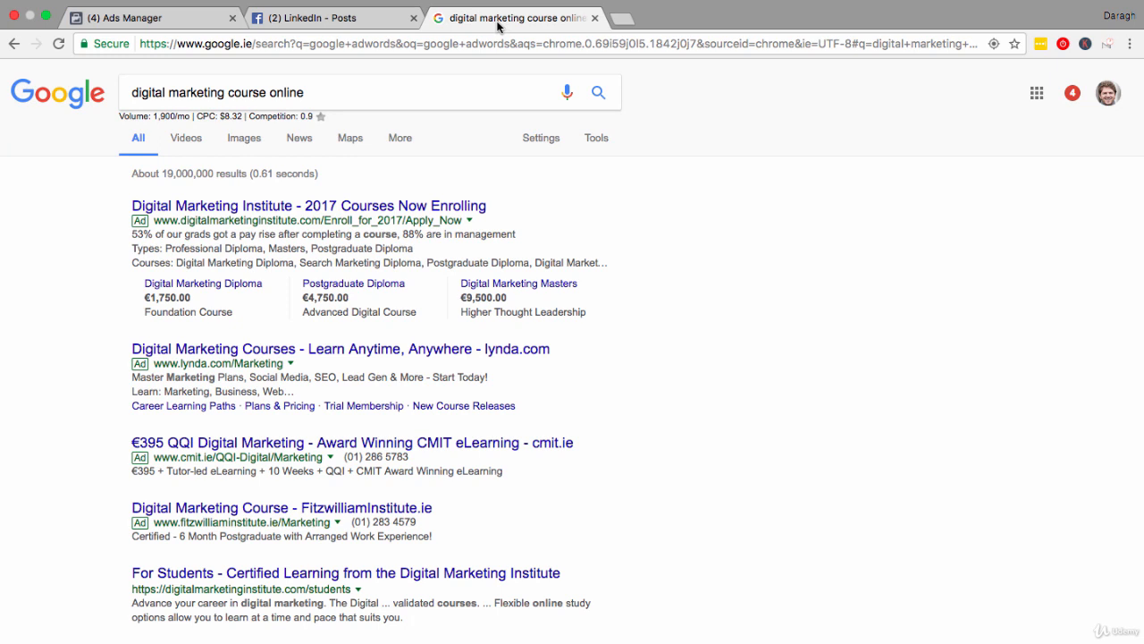
pyautogui.moveTo(90, 266)
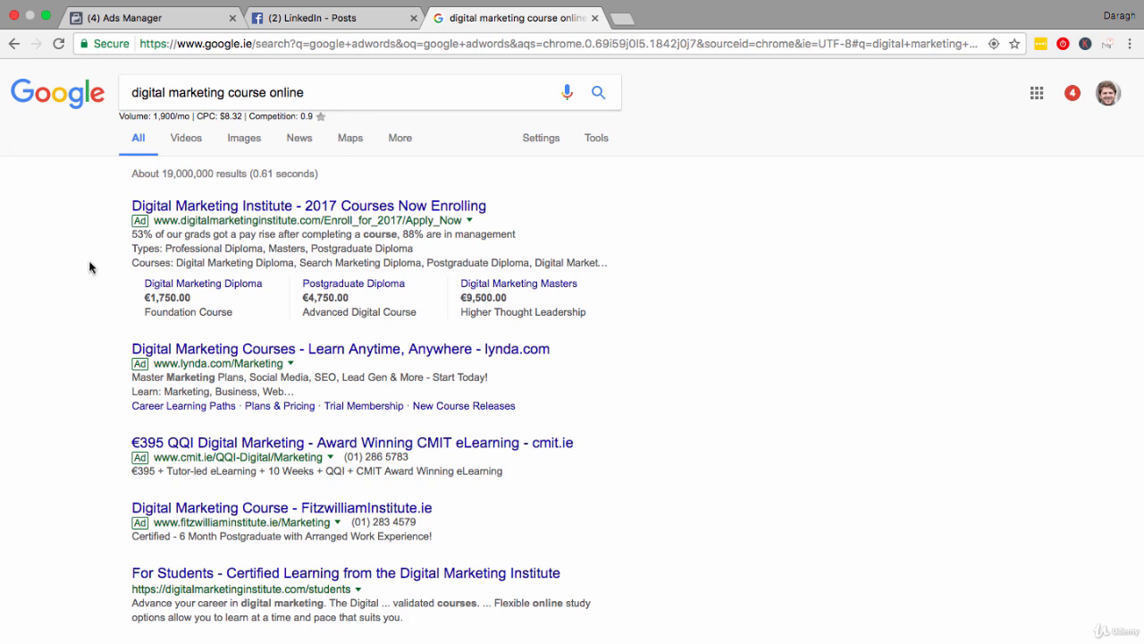
# Rerun the 'digital marketing course online' search and scan competitor course ads before returning to the ad draft
pyautogui.click(208, 93)
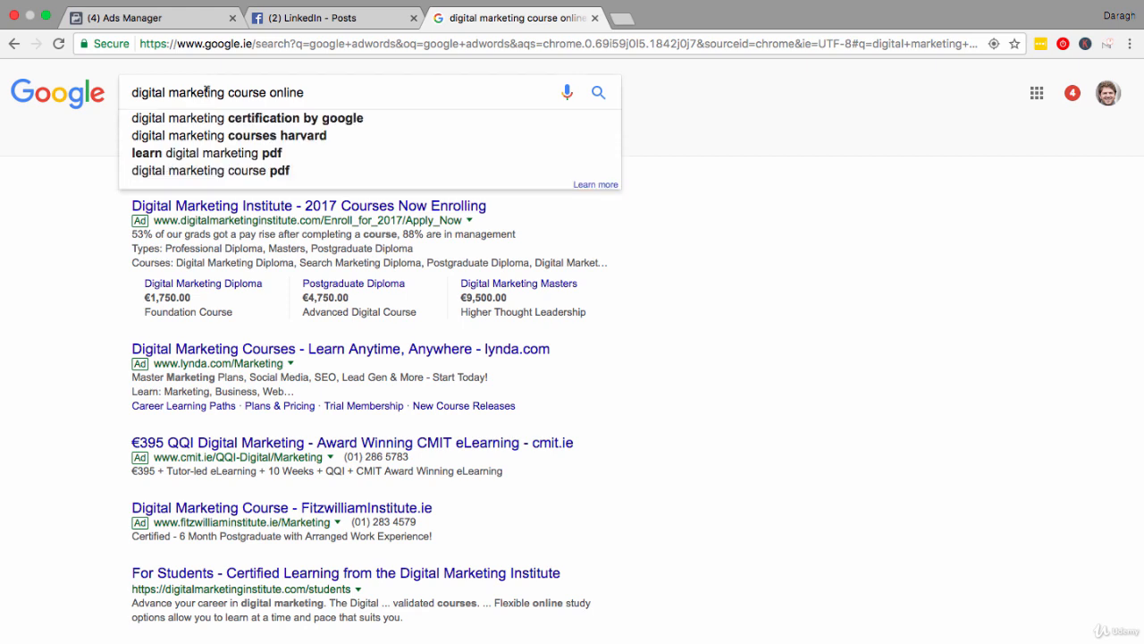
pyautogui.click(598, 93)
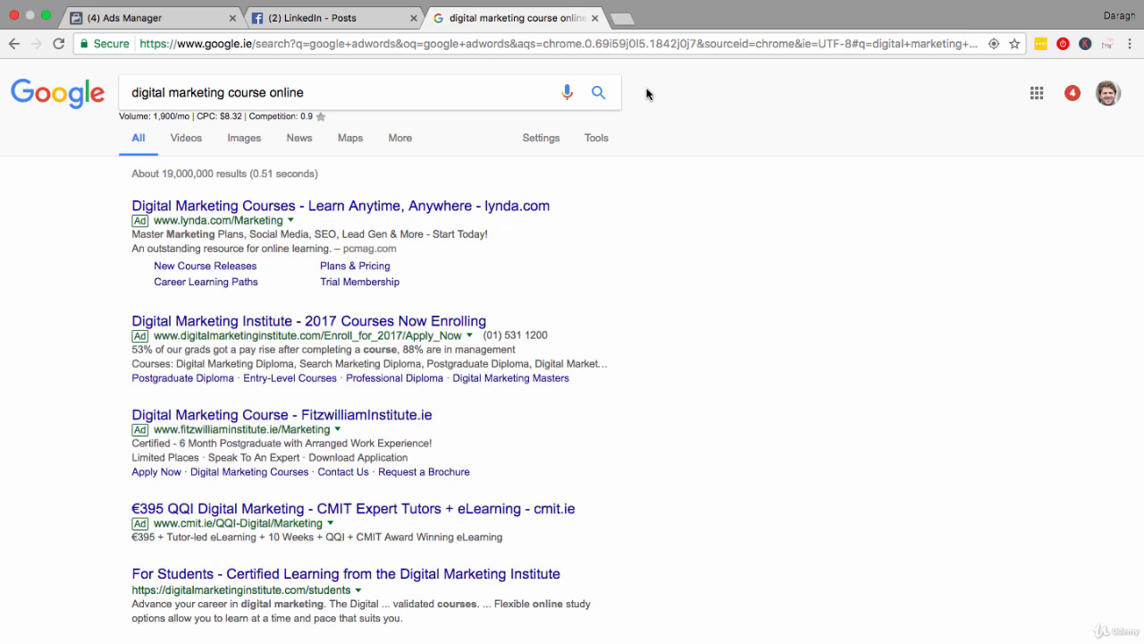
pyautogui.moveTo(542, 177)
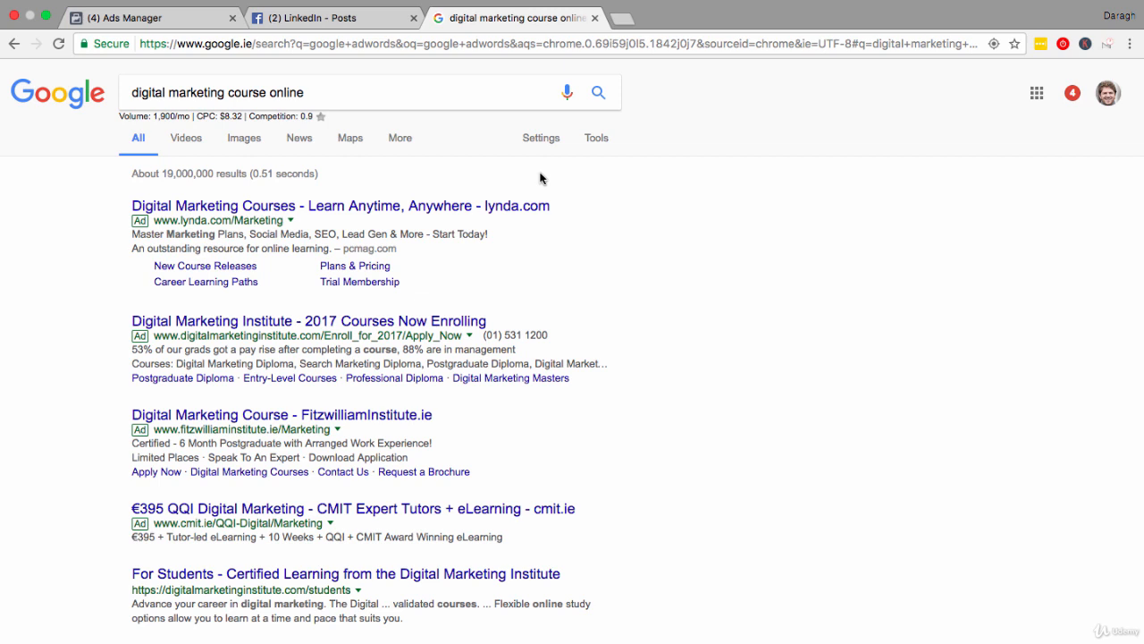
pyautogui.moveTo(189, 268)
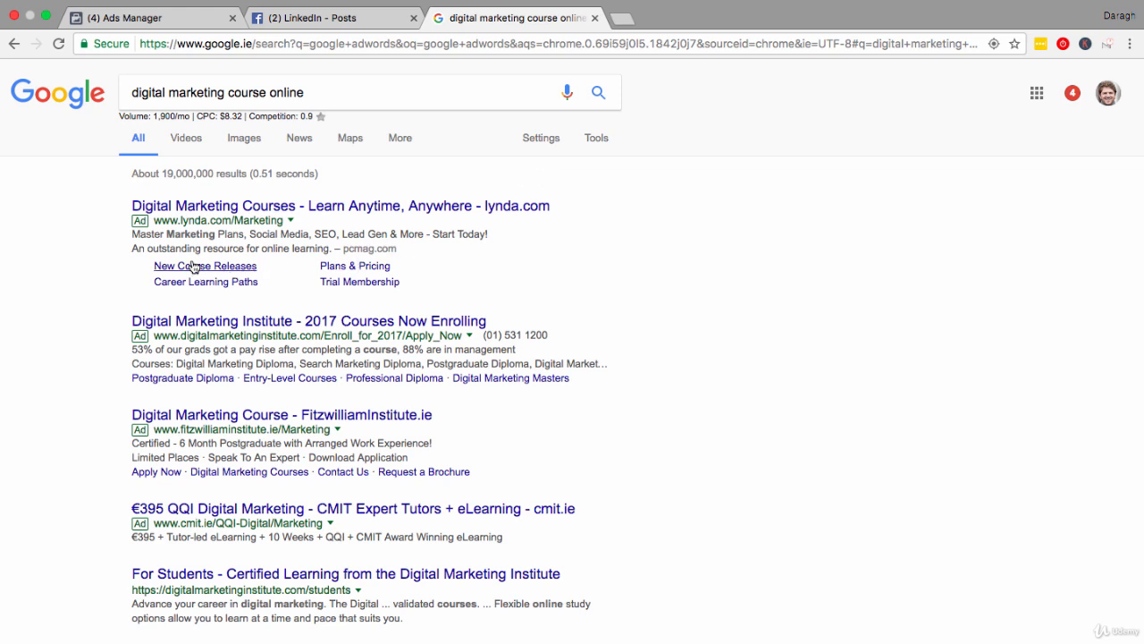
pyautogui.moveTo(472, 214)
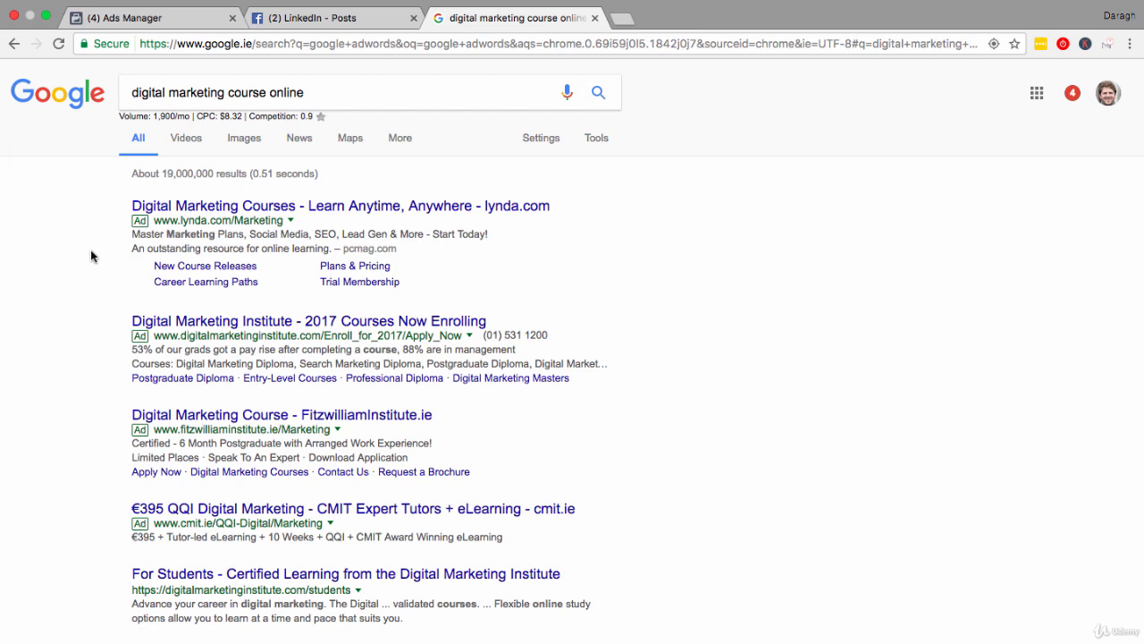
pyautogui.scroll(-3)
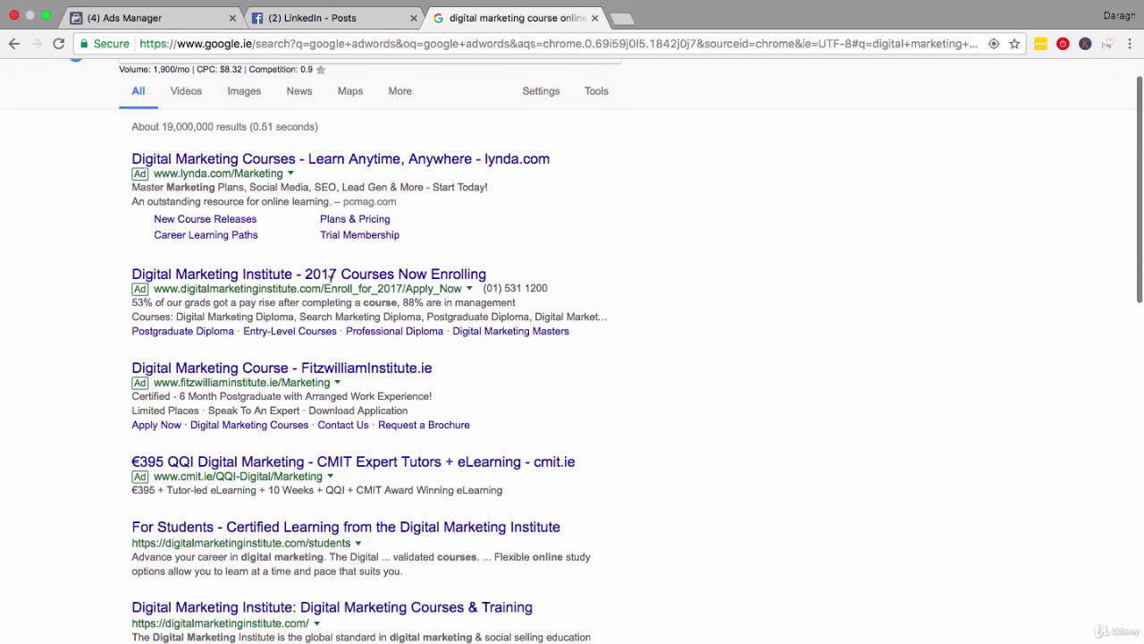
pyautogui.moveTo(332, 284)
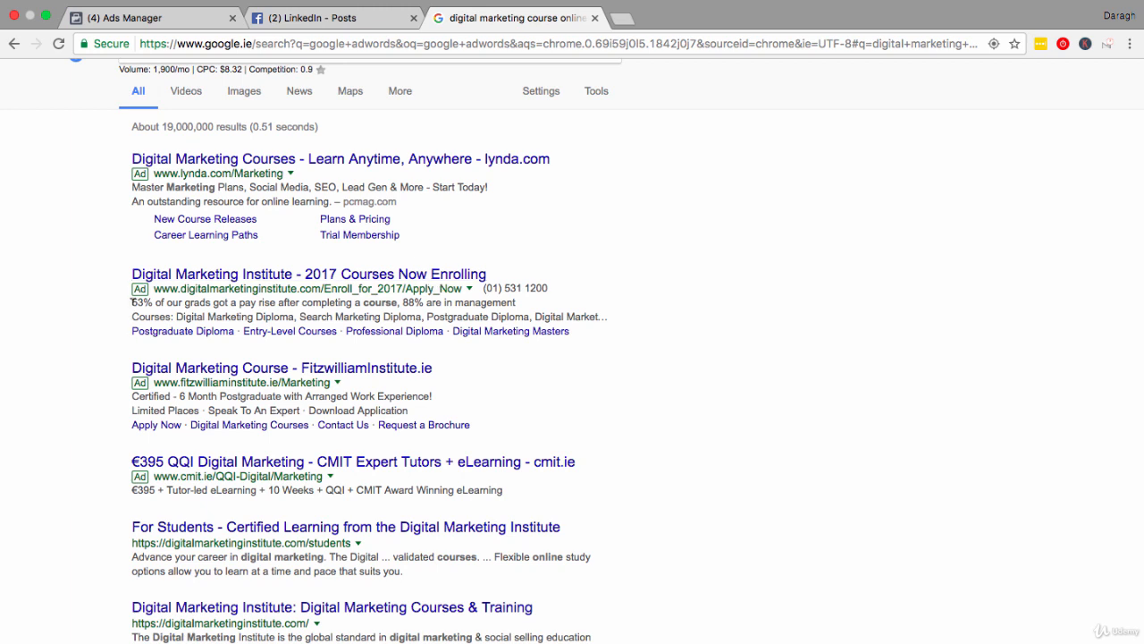
pyautogui.moveTo(132, 302); pyautogui.dragTo(401, 302)
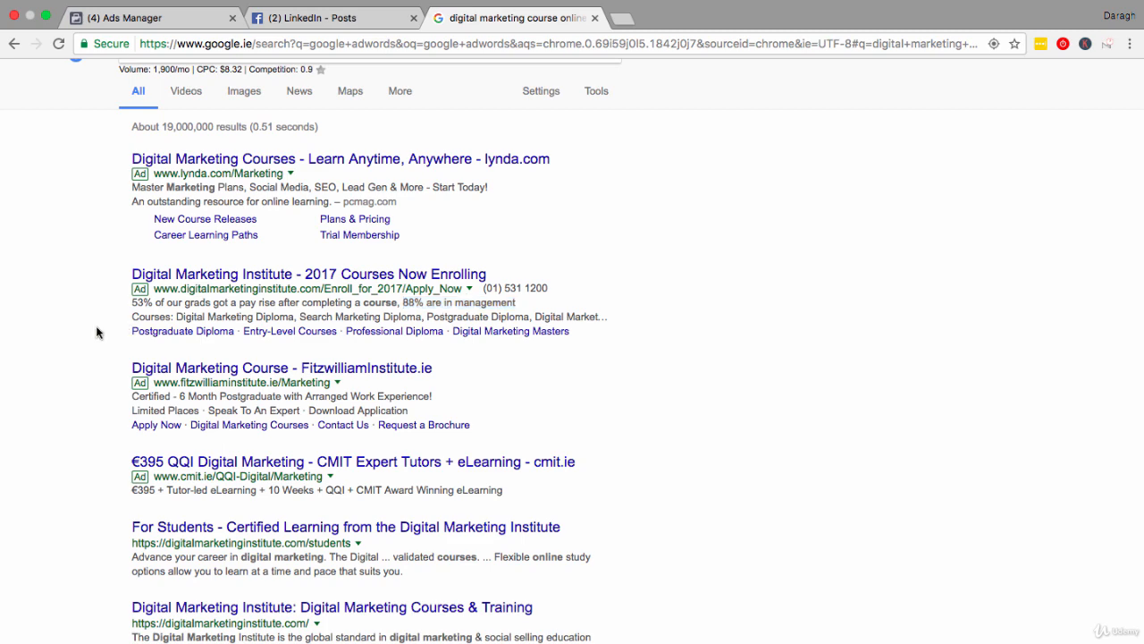
pyautogui.scroll(-3)
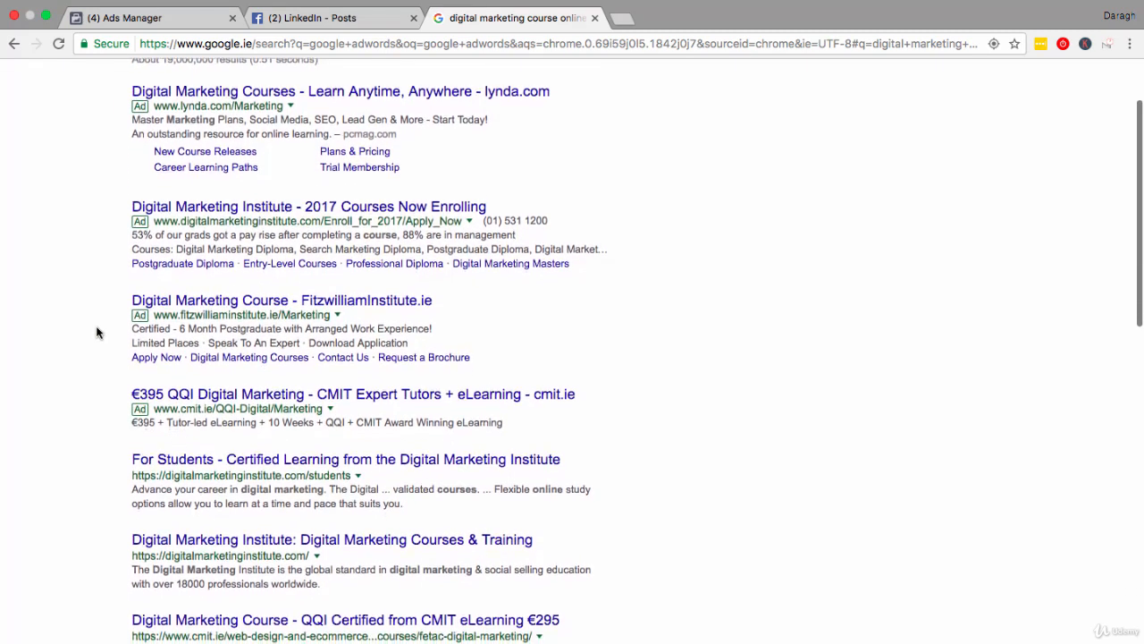
pyautogui.scroll(3)
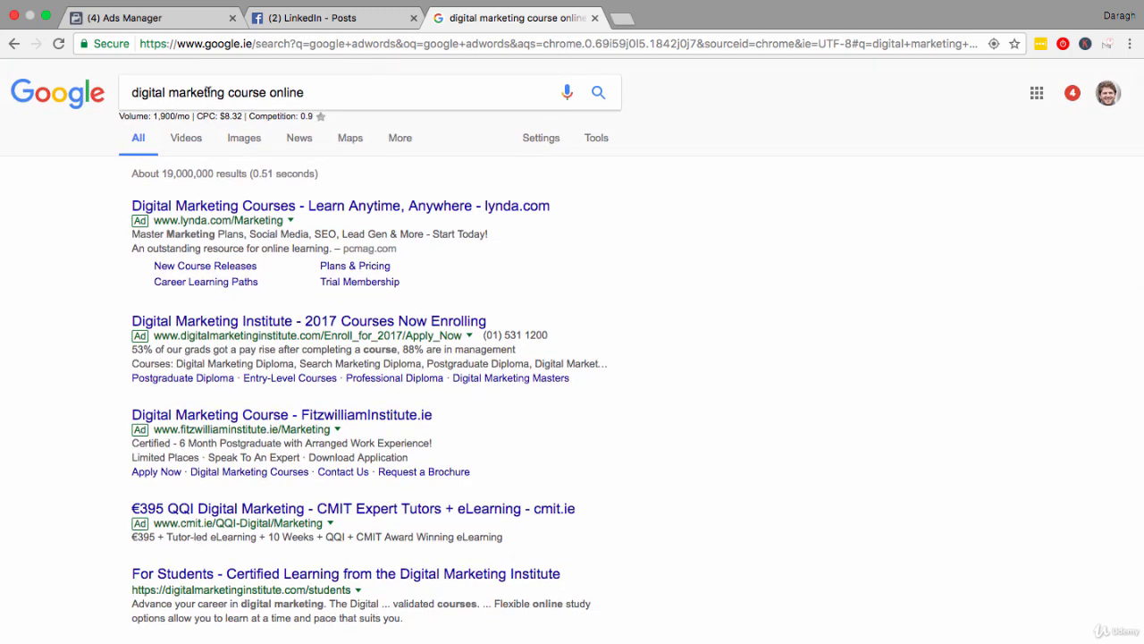
pyautogui.click(143, 18)
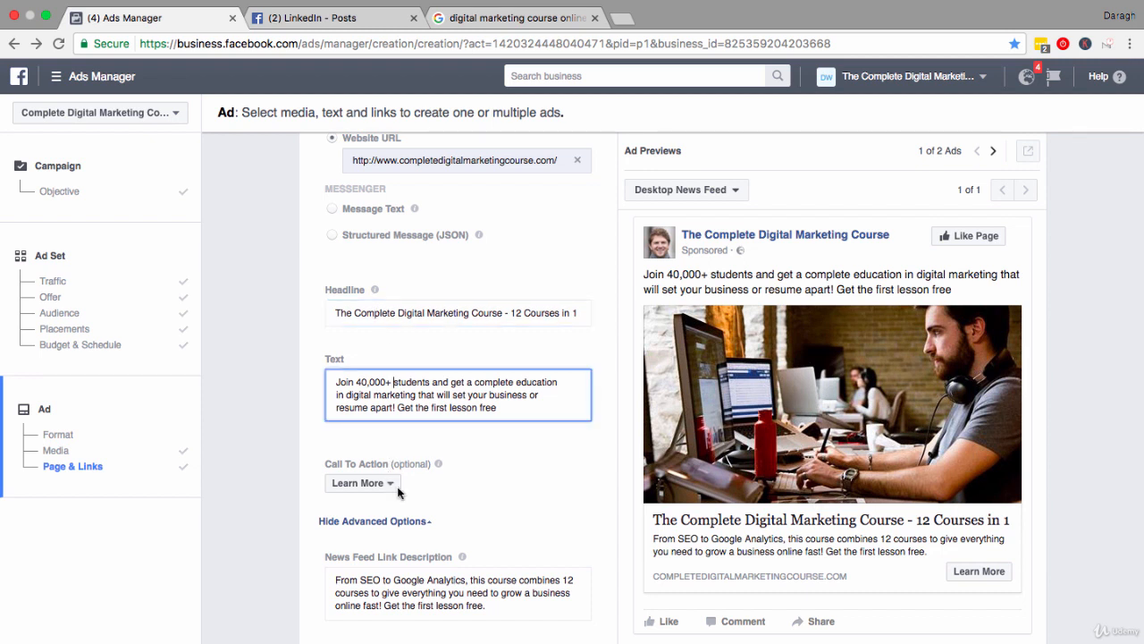
pyautogui.moveTo(427, 576)
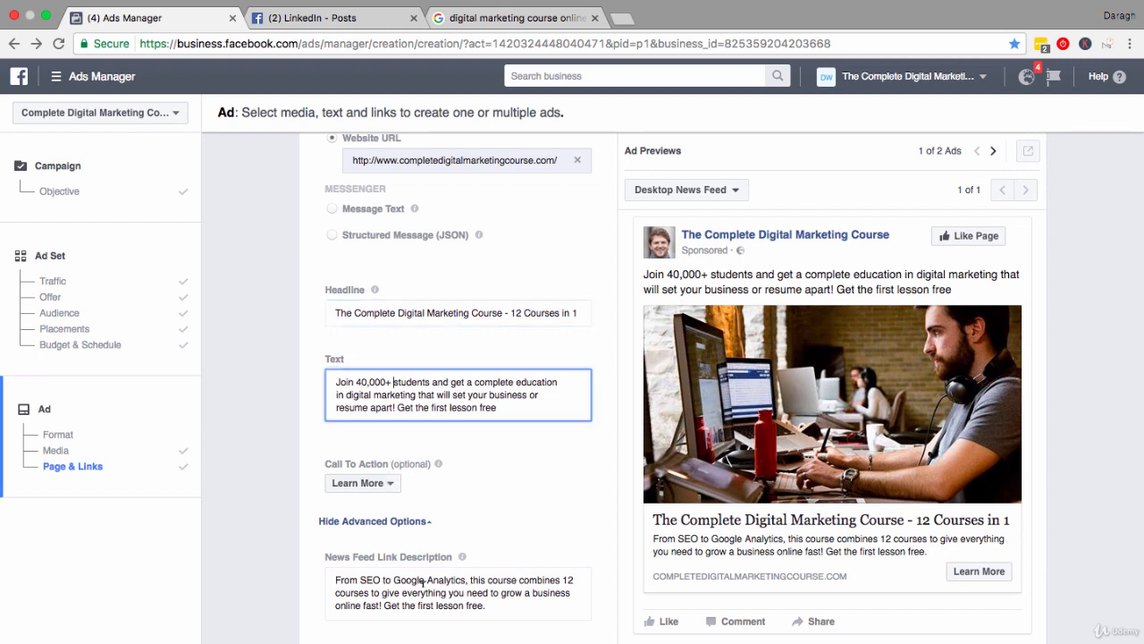